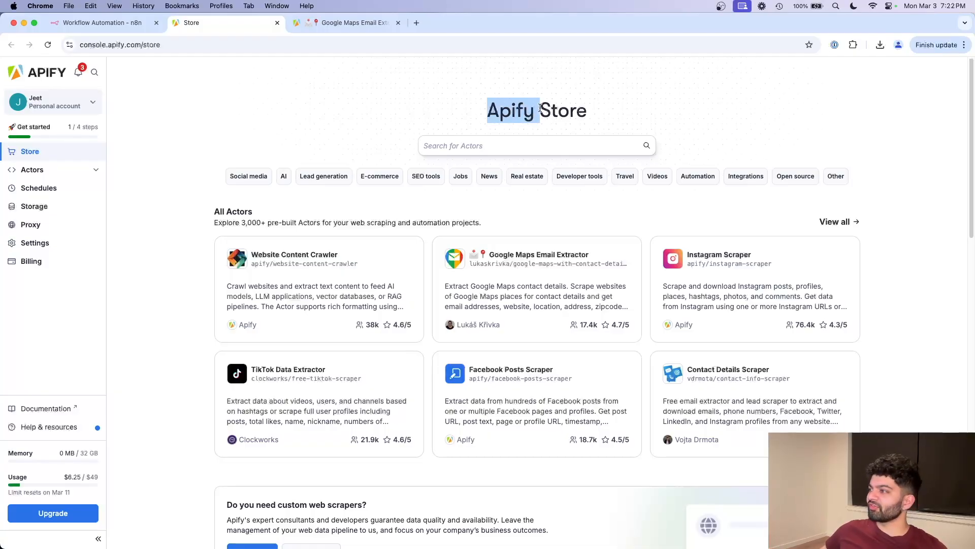
pyautogui.moveTo(410, 202)
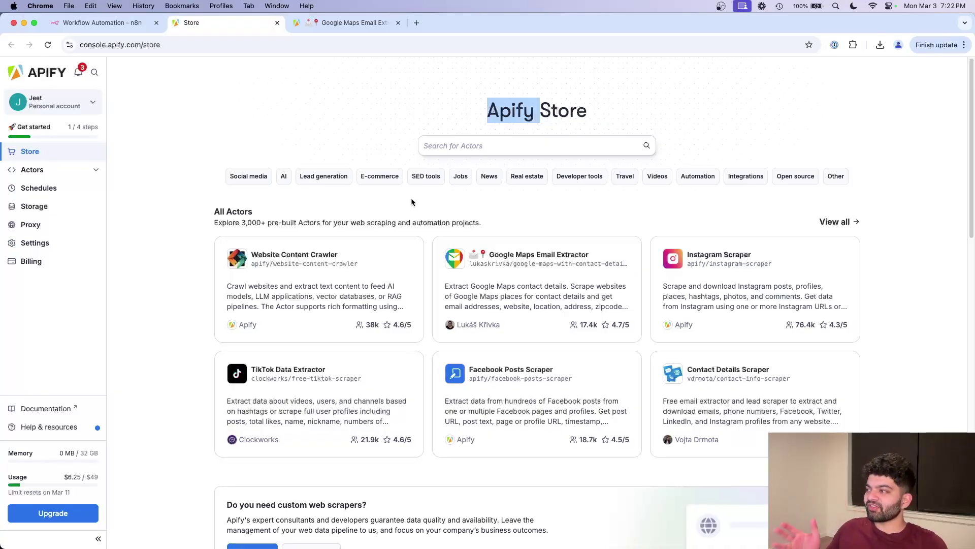
pyautogui.moveTo(577, 279)
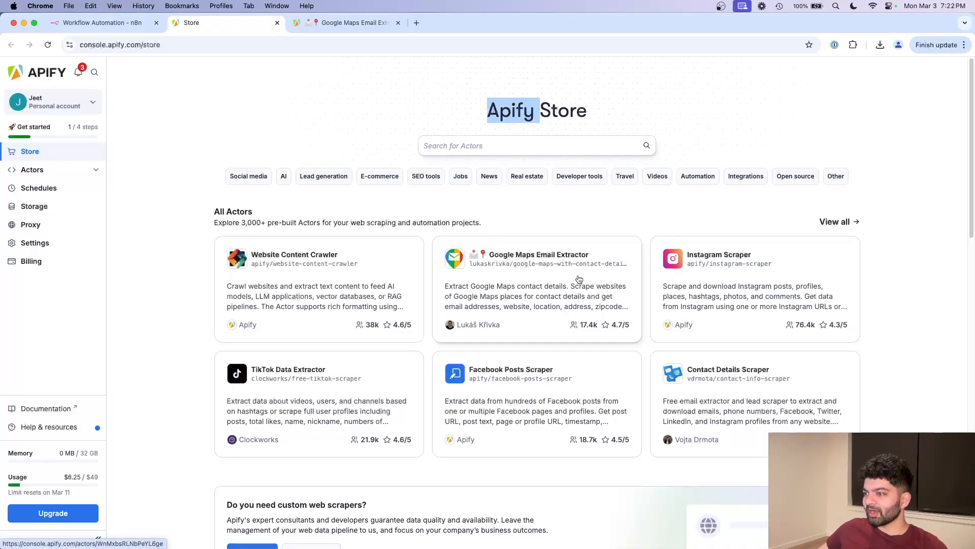
# Search the Apify Actor store for 'linkedin'
pyautogui.write('linkedin')
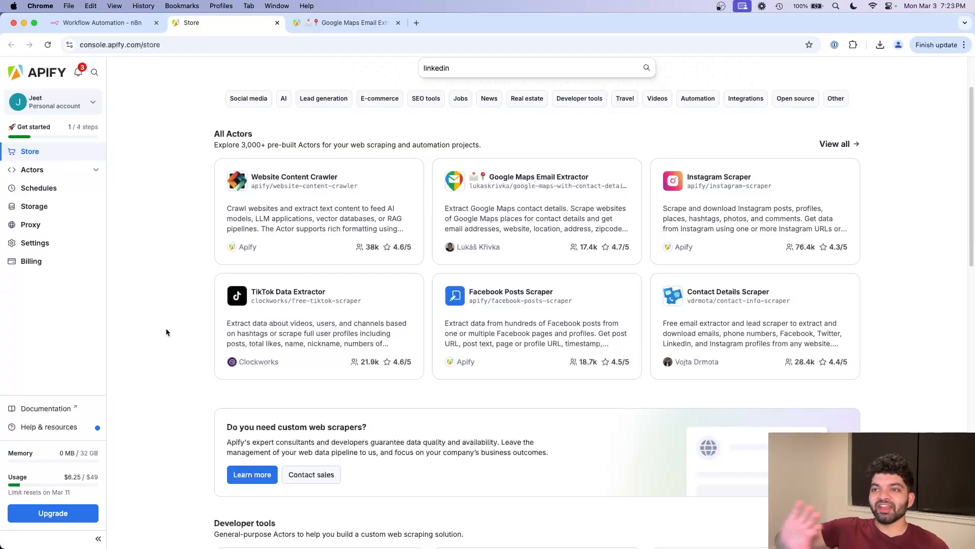
# Start a new n8n workflow with a manual trigger as its first step
pyautogui.click(103, 22)
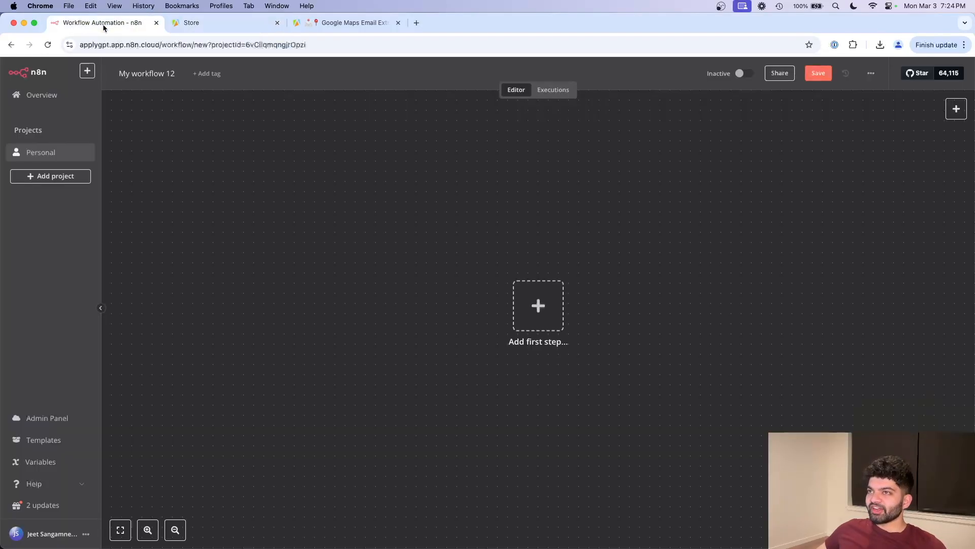
pyautogui.click(537, 305)
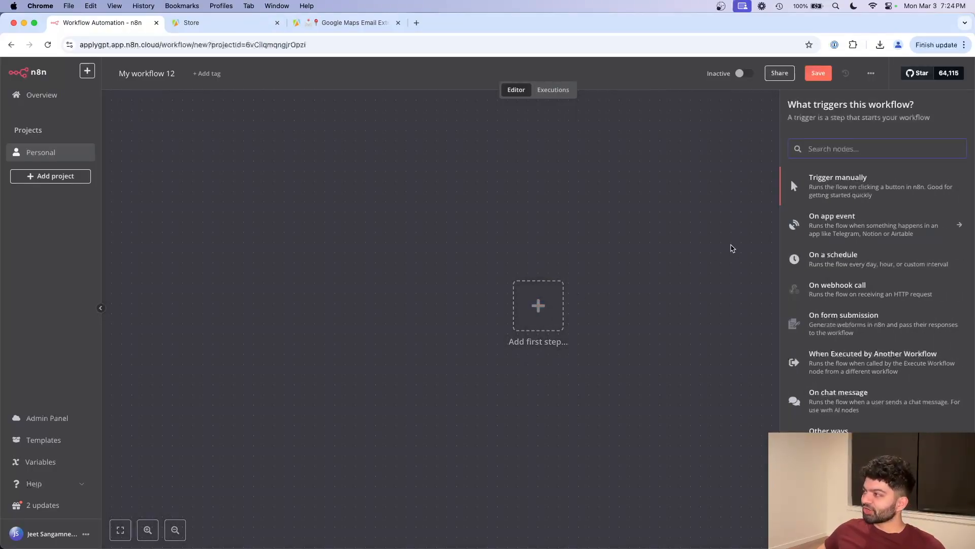
pyautogui.moveTo(838, 189)
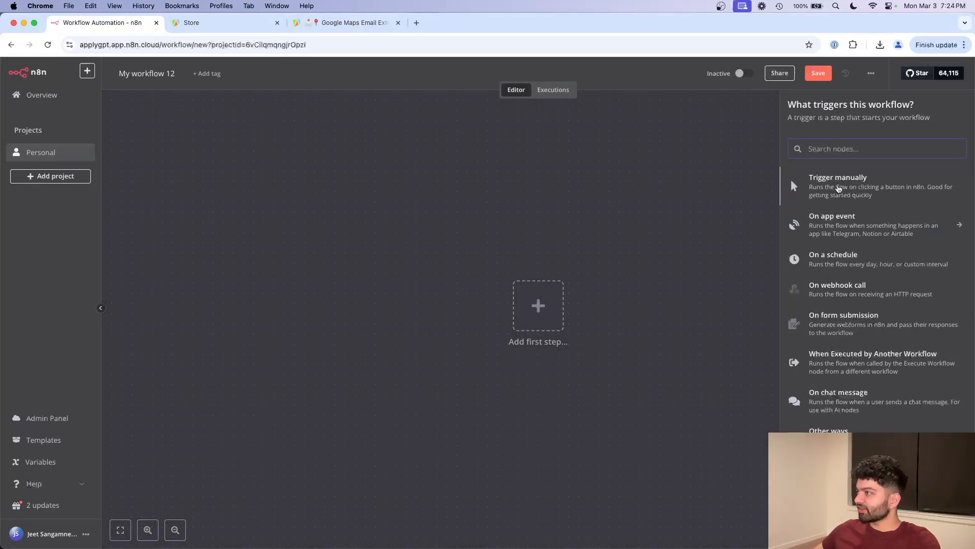
pyautogui.click(838, 185)
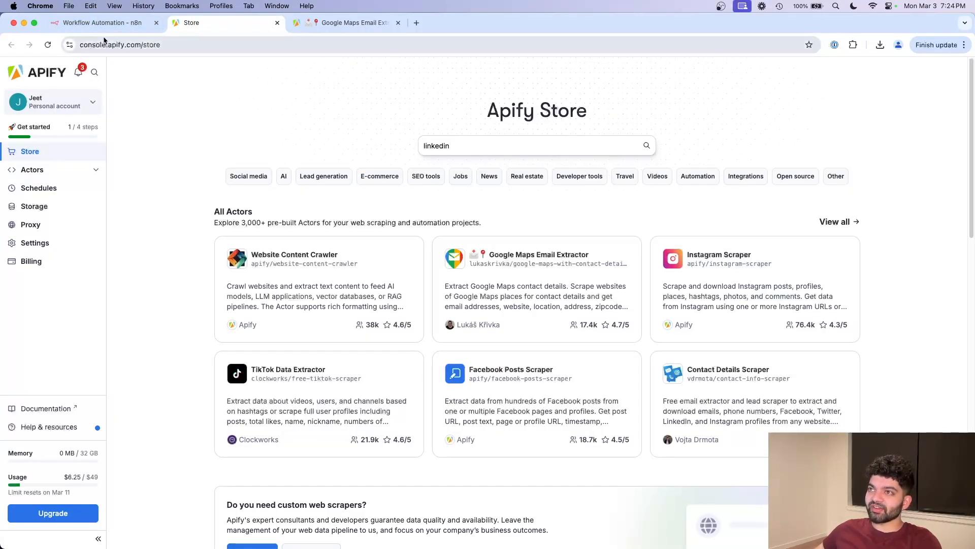
# Add an HTTP Request node after the manual trigger
pyautogui.click(103, 23)
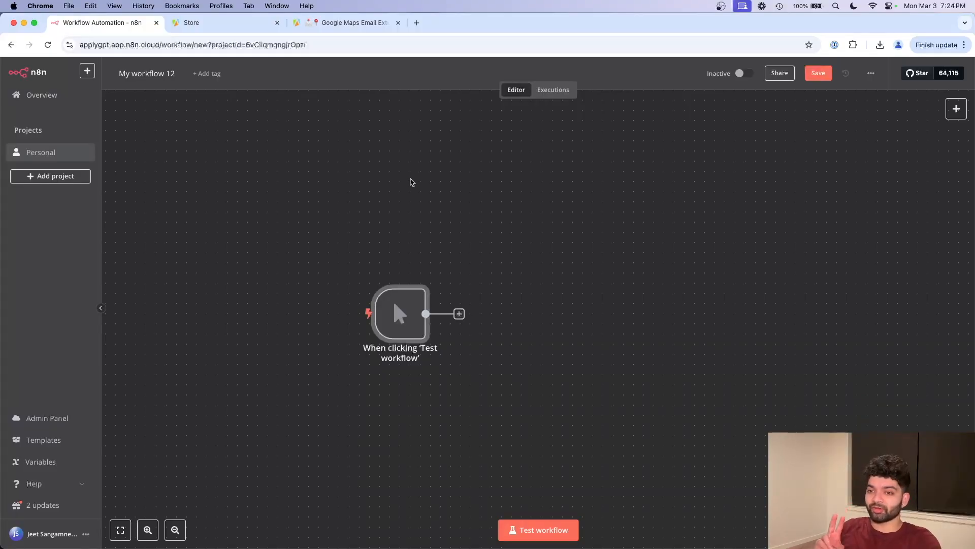
pyautogui.click(459, 314)
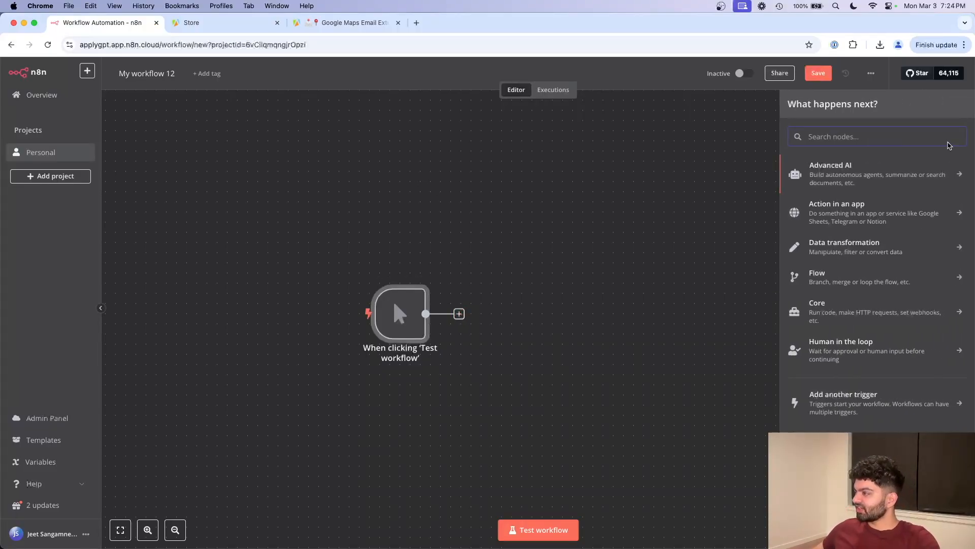
pyautogui.write('http')
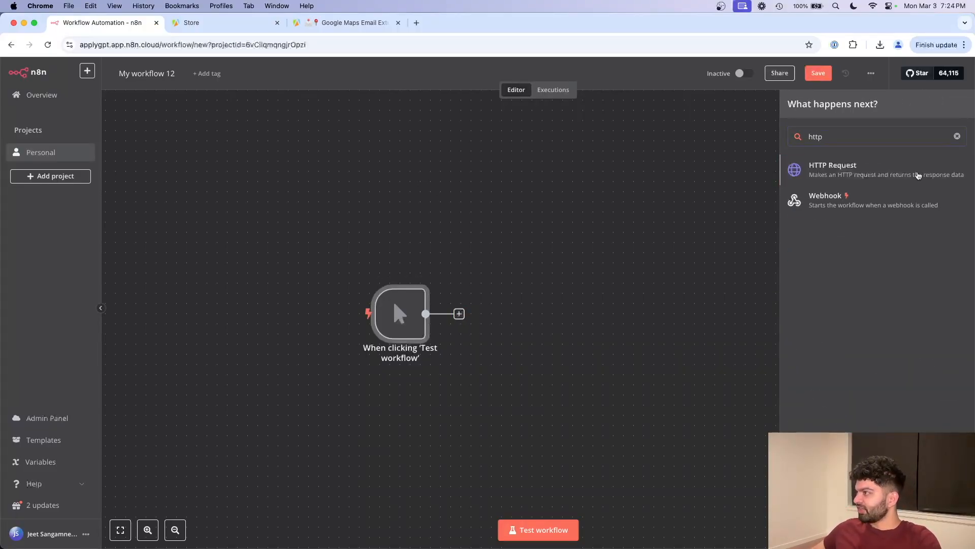
pyautogui.click(832, 169)
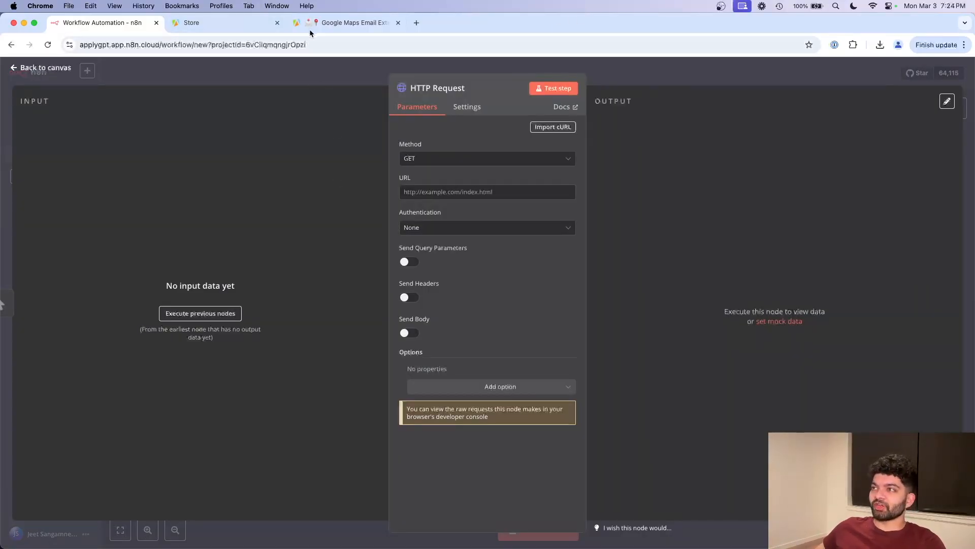
# Show the Google Maps Email Extractor's API client code samples with the cURL run command
pyautogui.click(348, 22)
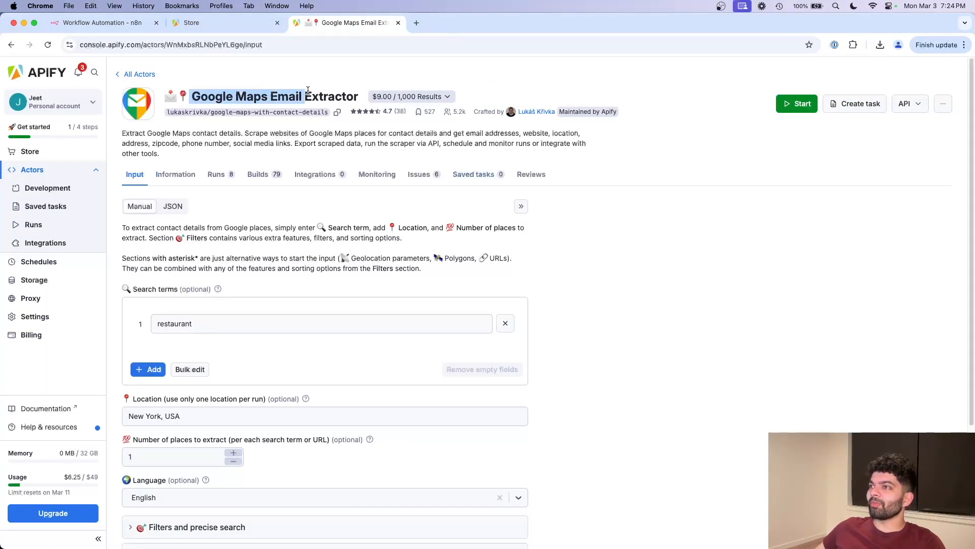
pyautogui.click(276, 22)
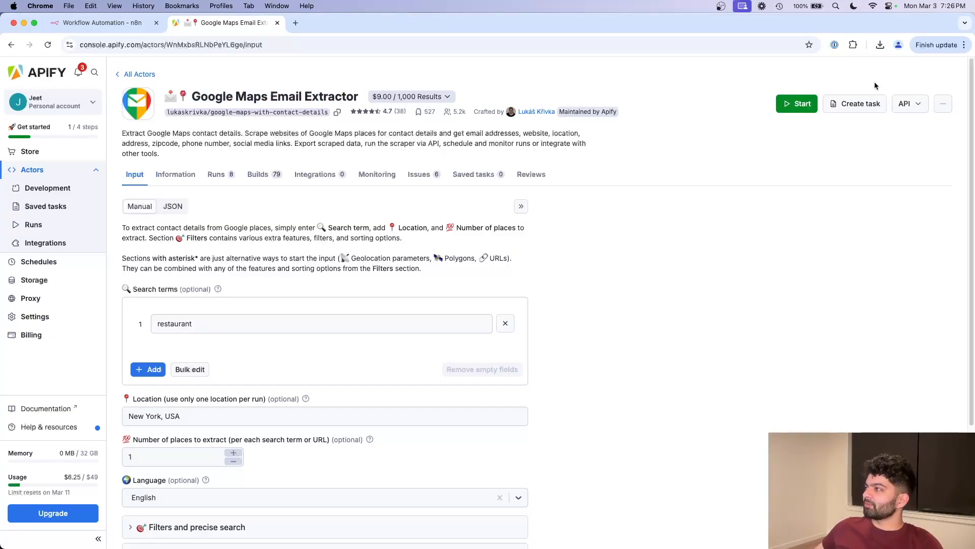
pyautogui.click(906, 104)
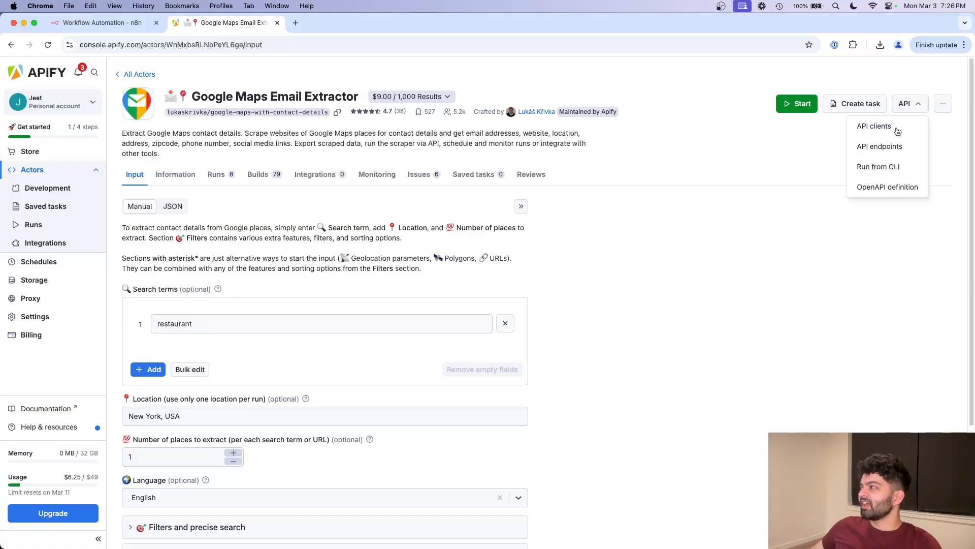
pyautogui.click(874, 126)
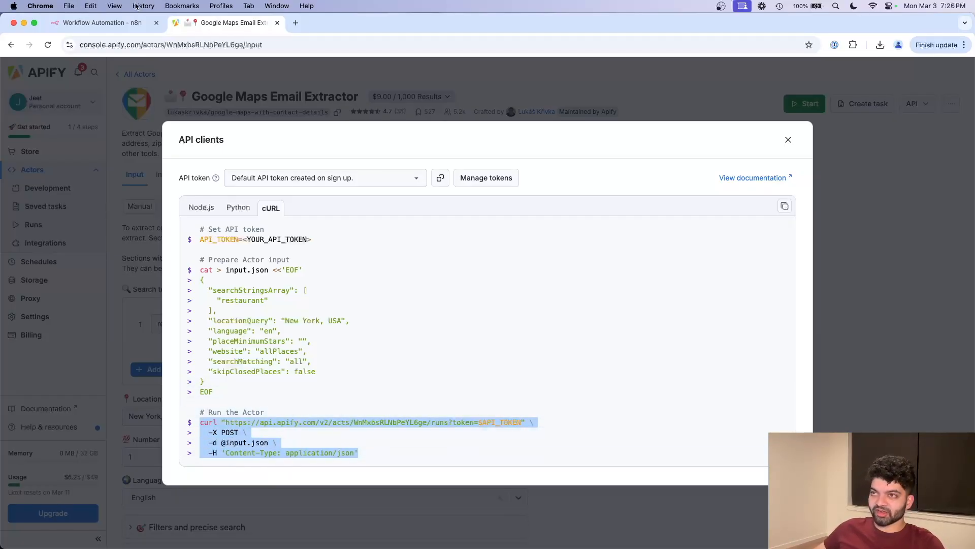
pyautogui.click(103, 22)
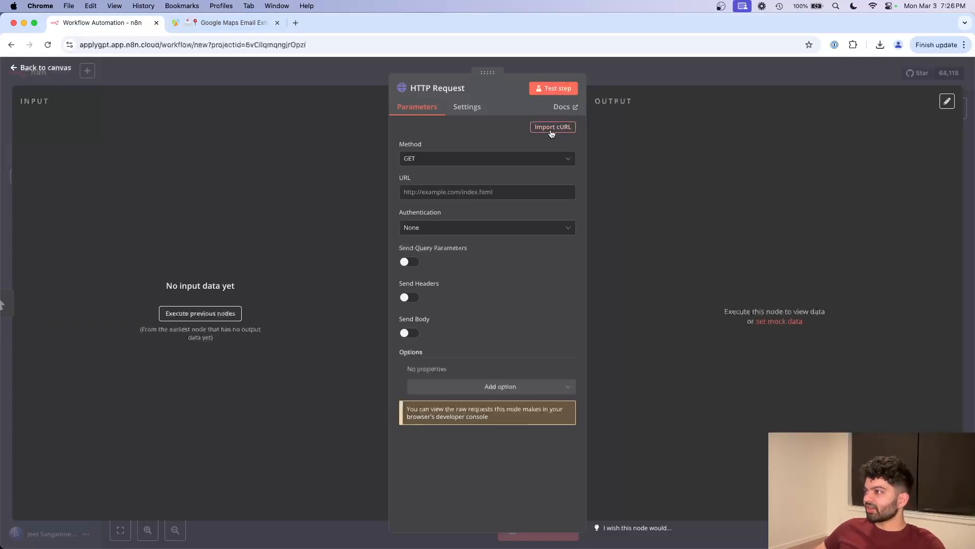
pyautogui.click(551, 127)
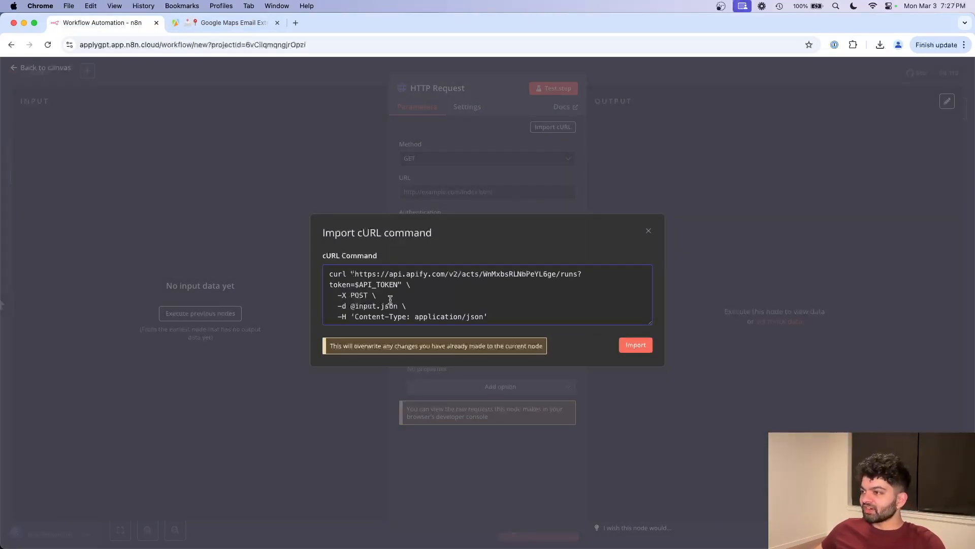
pyautogui.doubleClick(372, 306)
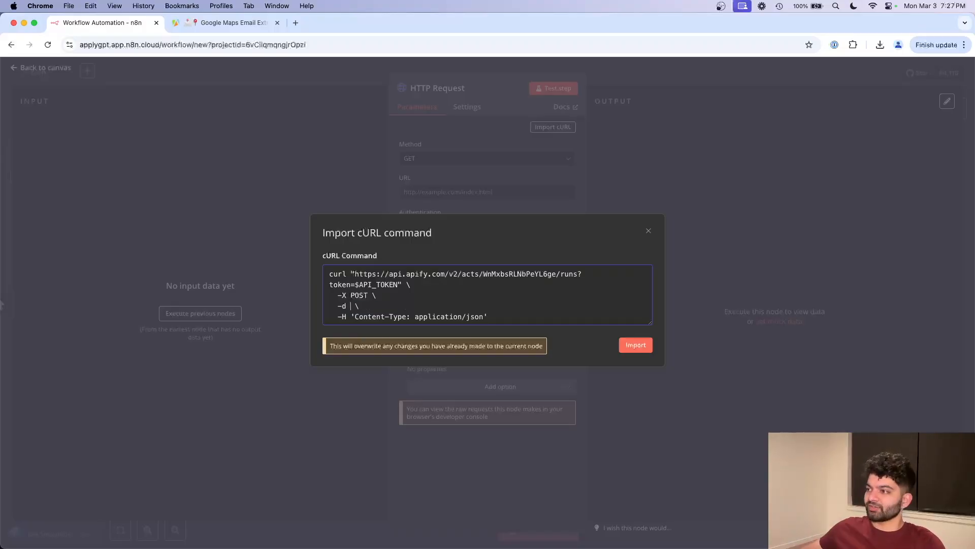
pyautogui.click(635, 345)
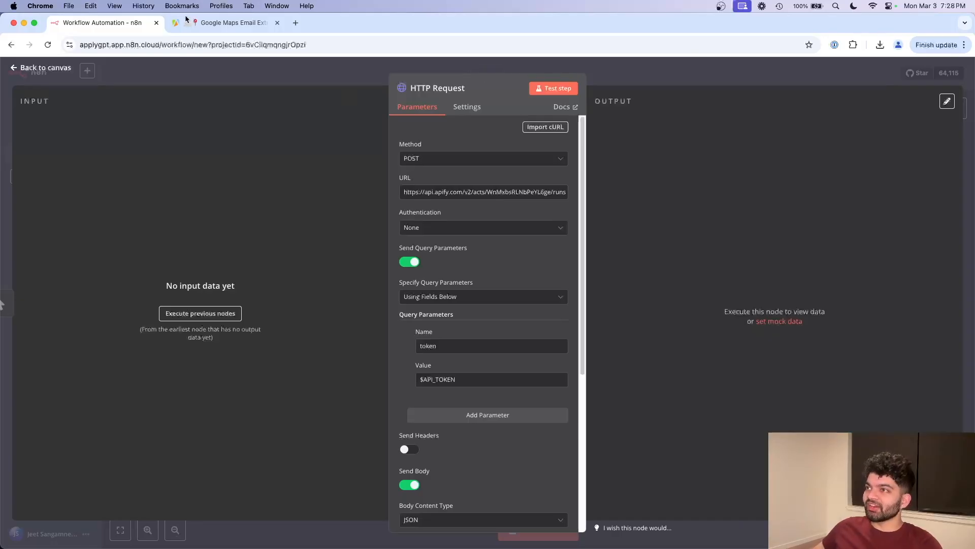
# Review the imported POST settings and clear the token query parameter value
pyautogui.click(230, 22)
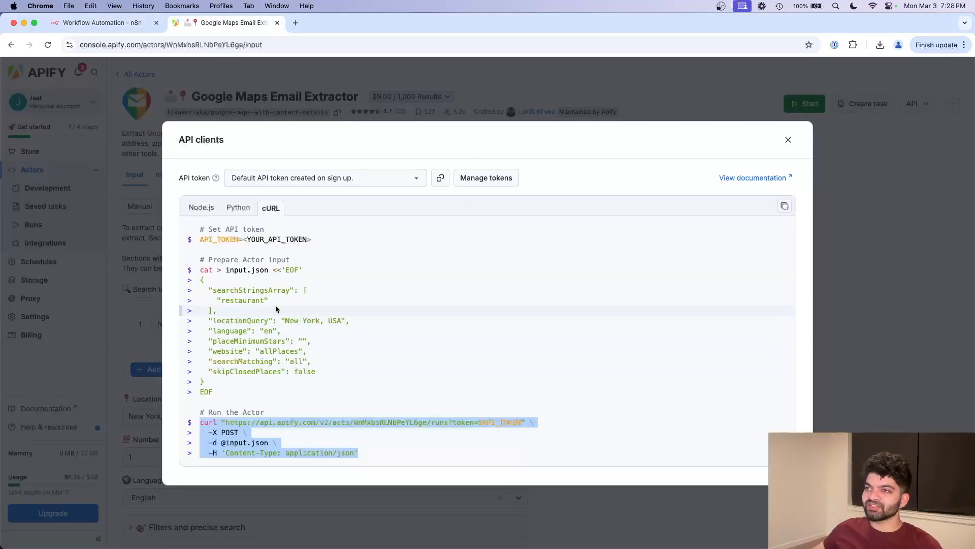
pyautogui.click(102, 22)
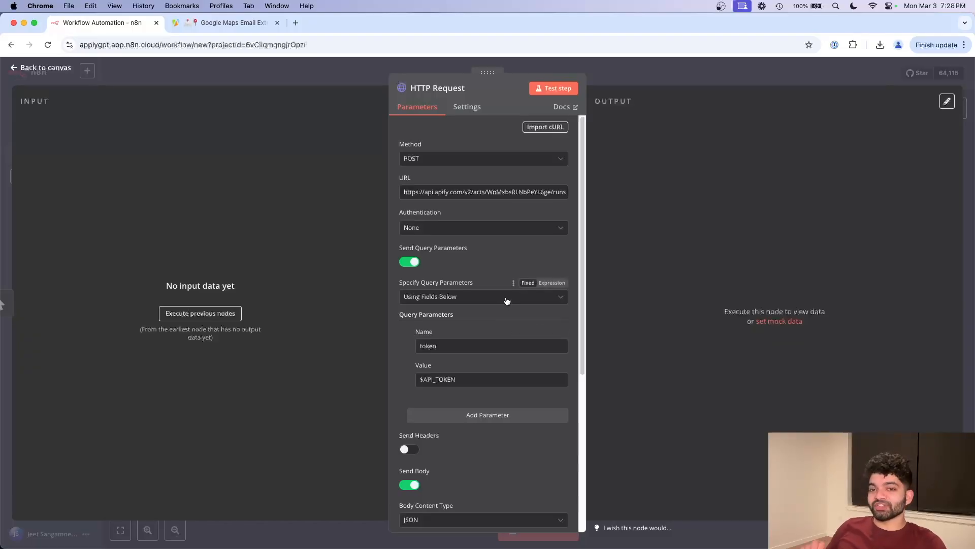
pyautogui.scroll(-3)
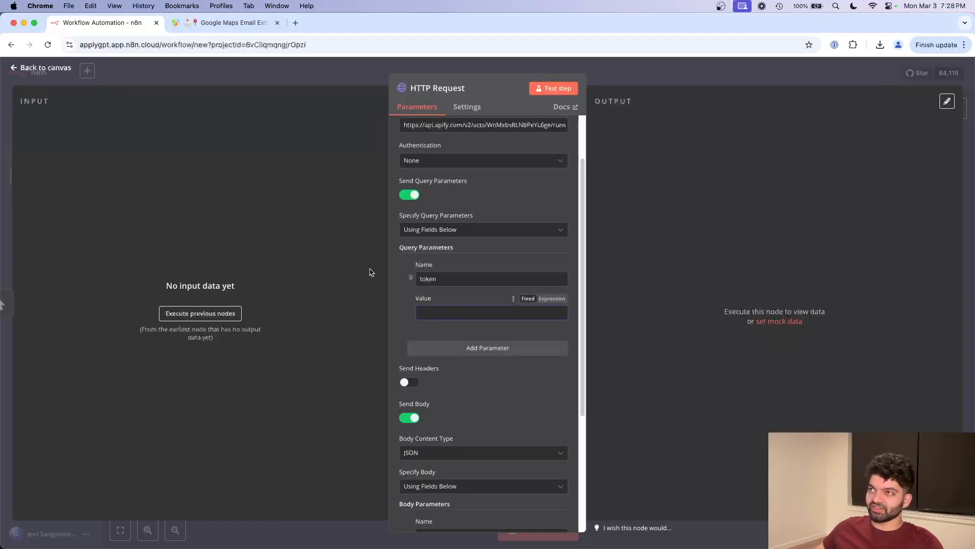
pyautogui.click(227, 22)
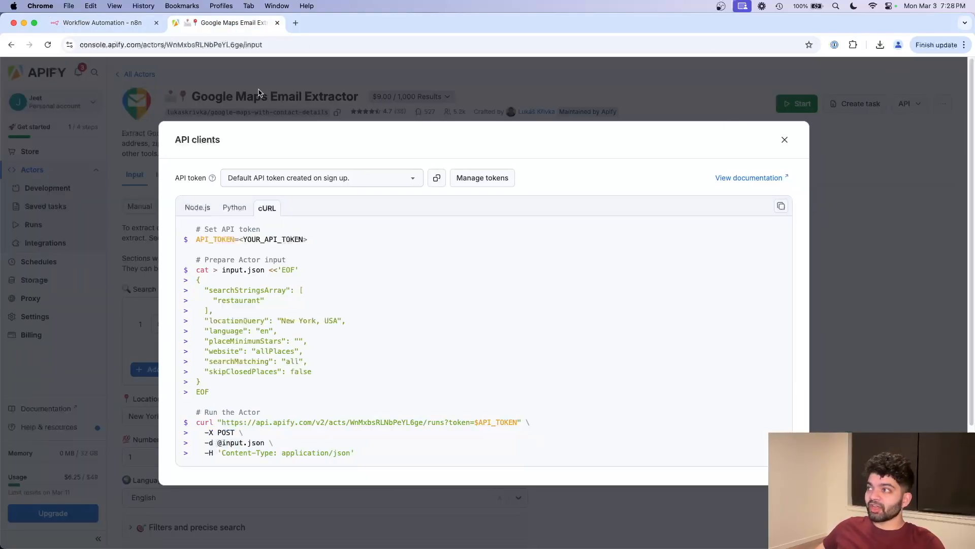
# Create a personal API token named 'YT Google Maps Demo' and copy its value
pyautogui.click(784, 140)
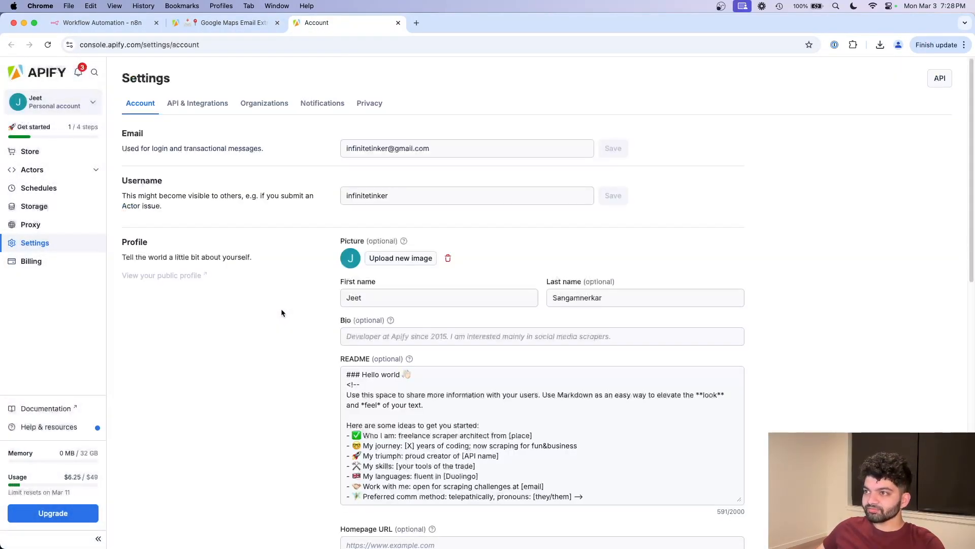
pyautogui.click(197, 103)
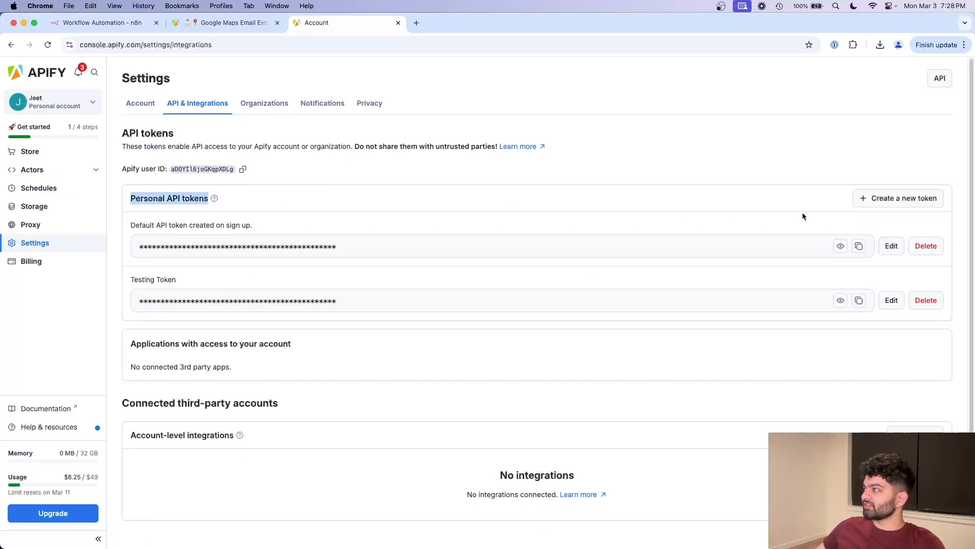
pyautogui.click(897, 198)
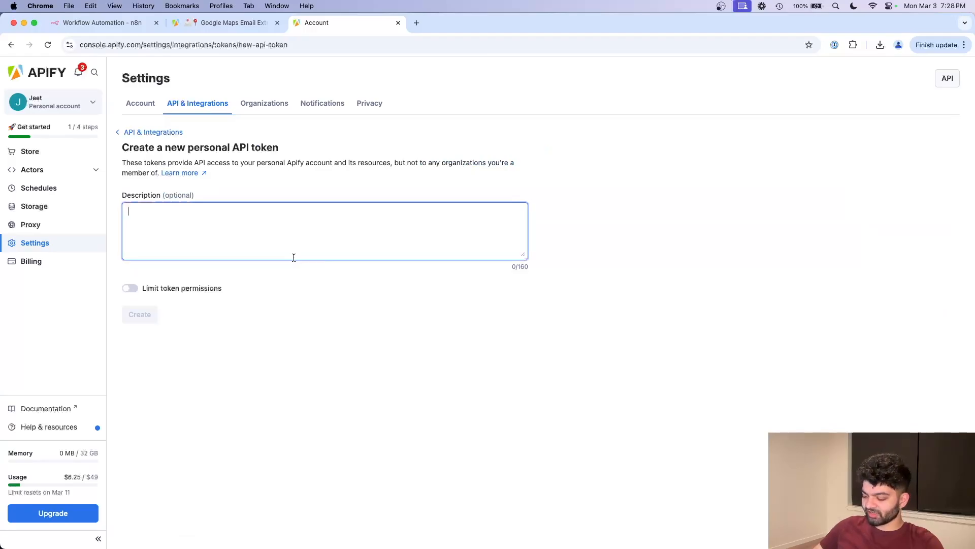
pyautogui.write('YT go')
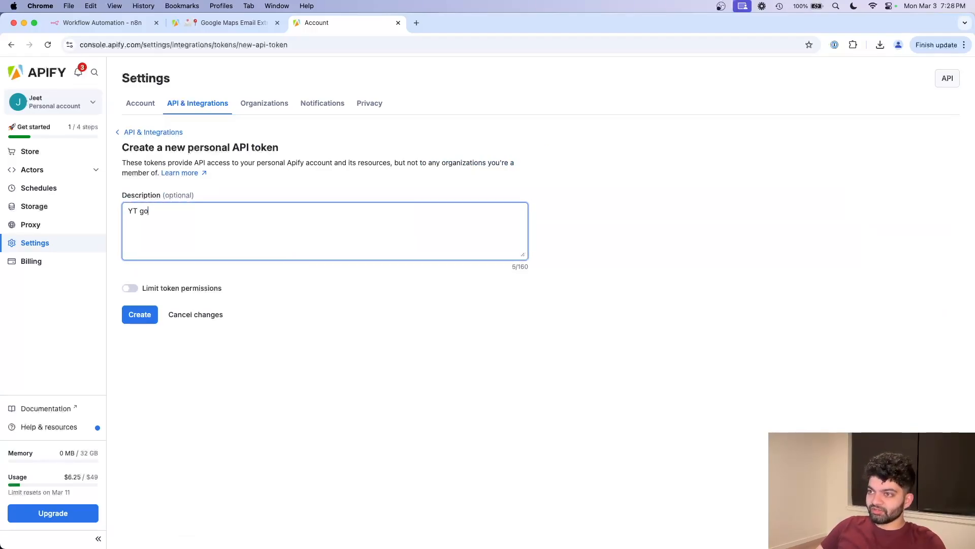
pyautogui.write('ogle Maps Demo')
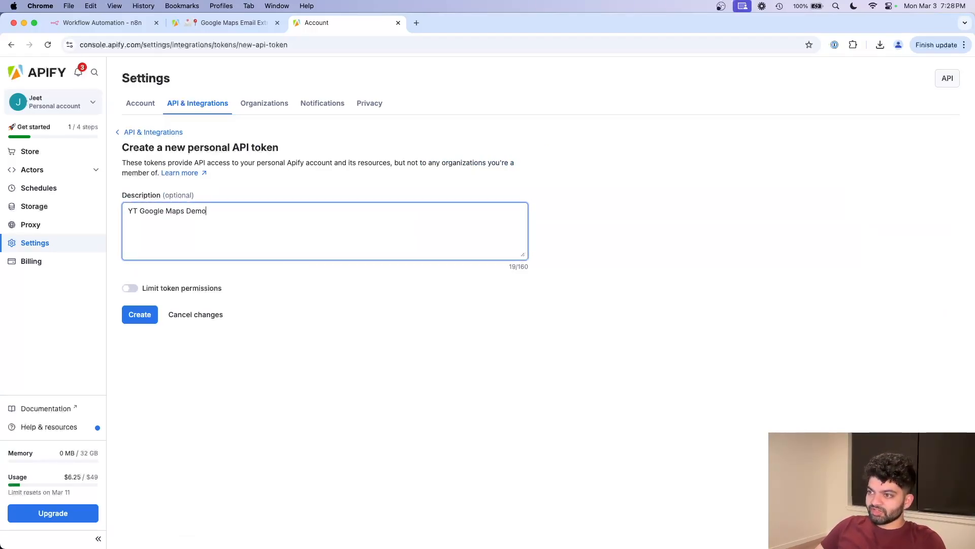
pyautogui.click(139, 314)
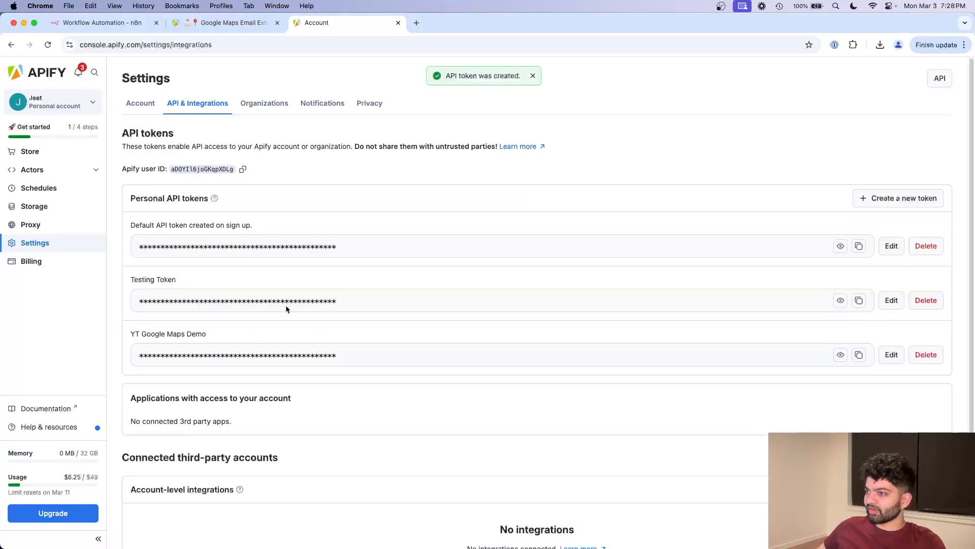
pyautogui.moveTo(281, 336)
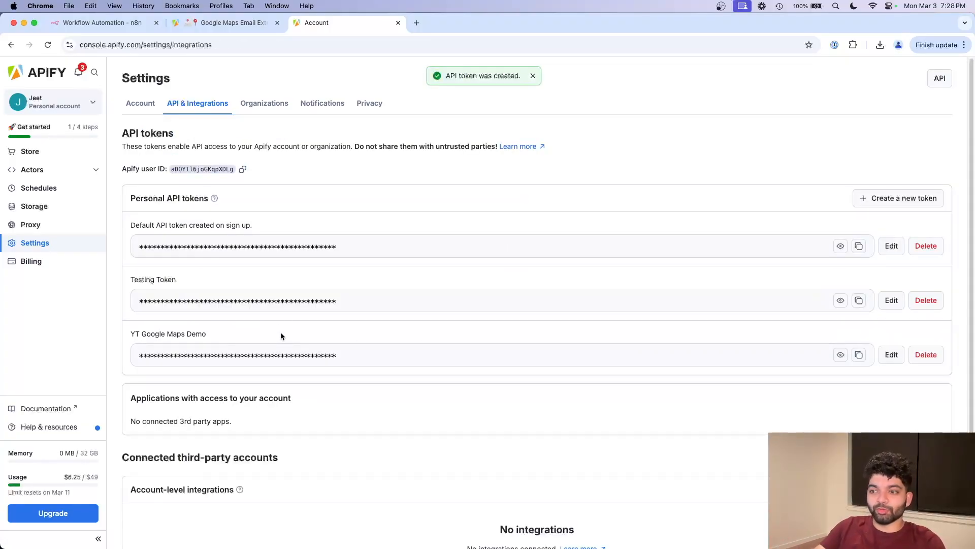
pyautogui.click(859, 355)
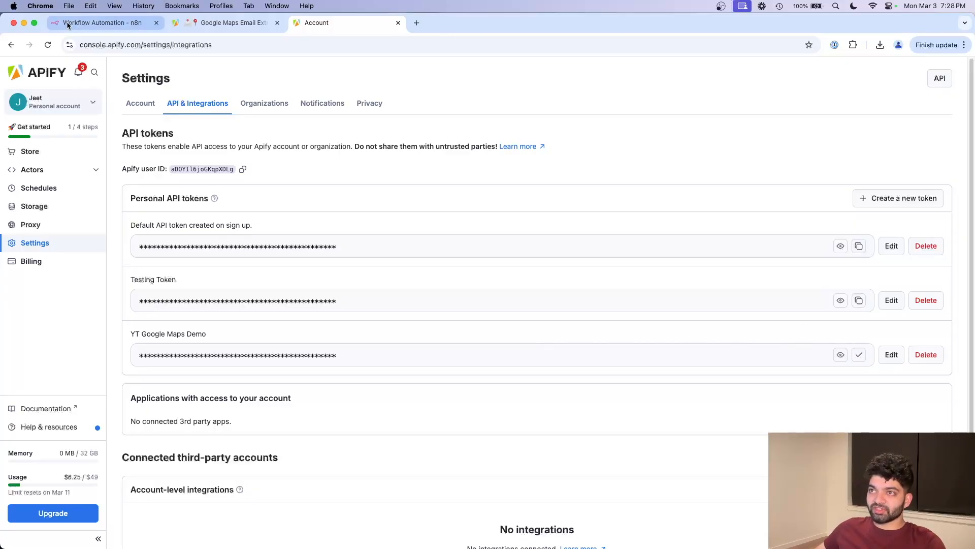
# Paste the Apify token into the token parameter and set the body to raw JSON
pyautogui.click(102, 22)
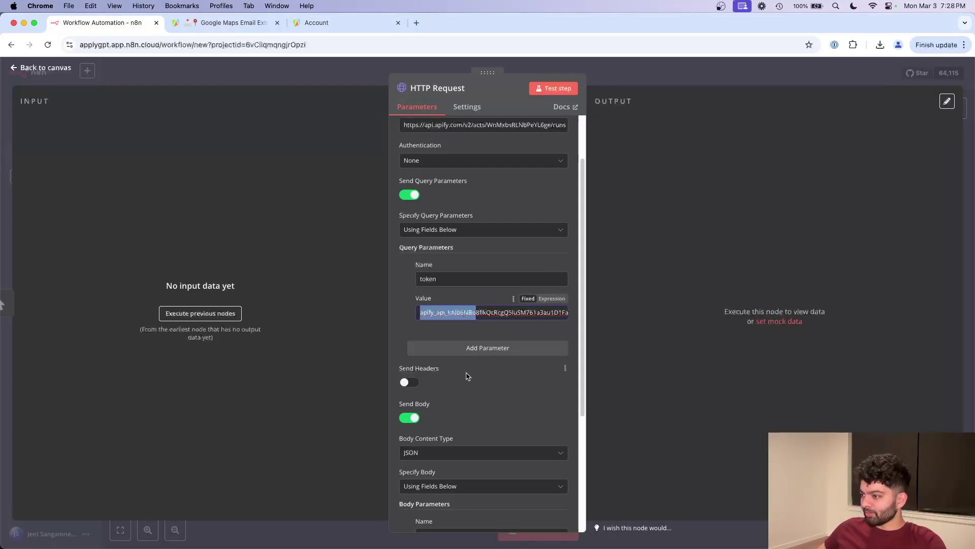
pyautogui.scroll(-3)
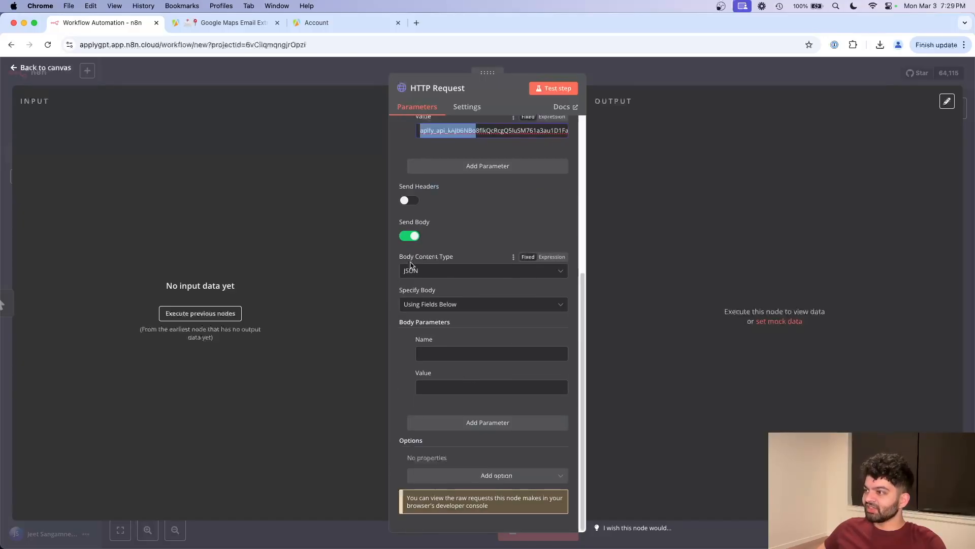
pyautogui.scroll(3)
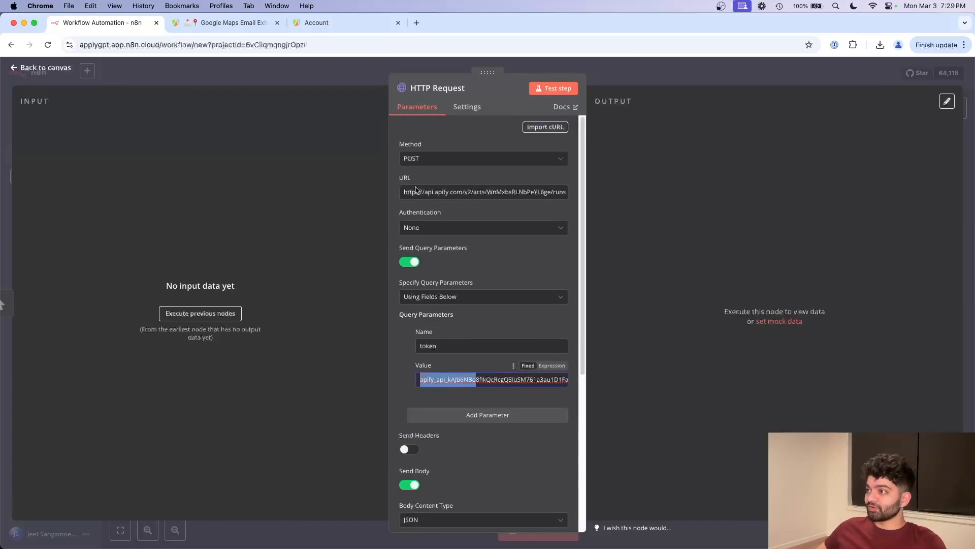
pyautogui.scroll(-3)
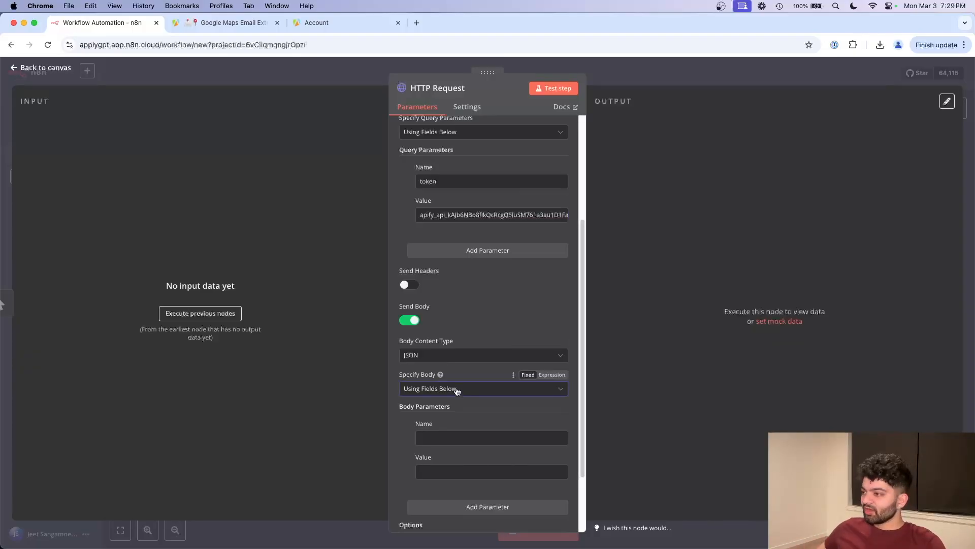
pyautogui.click(481, 388)
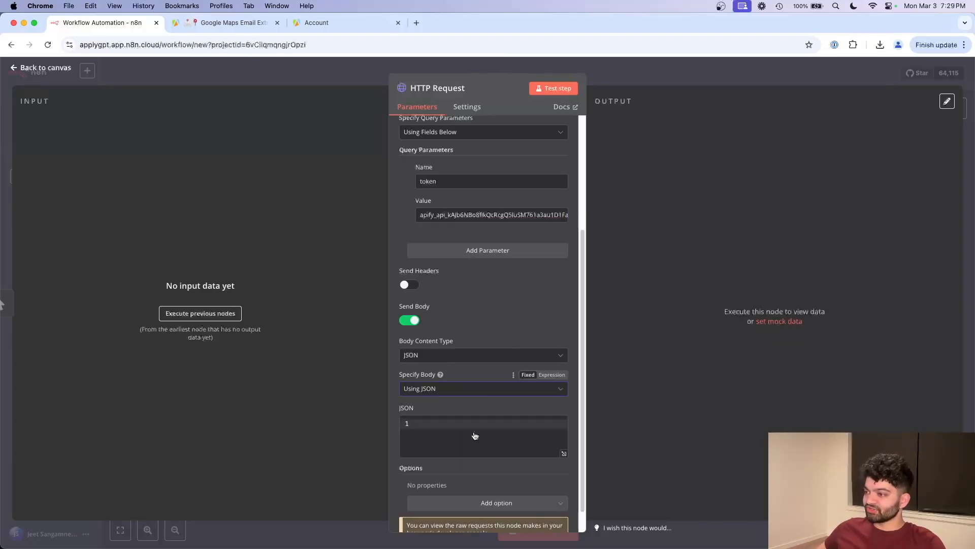
pyautogui.click(229, 22)
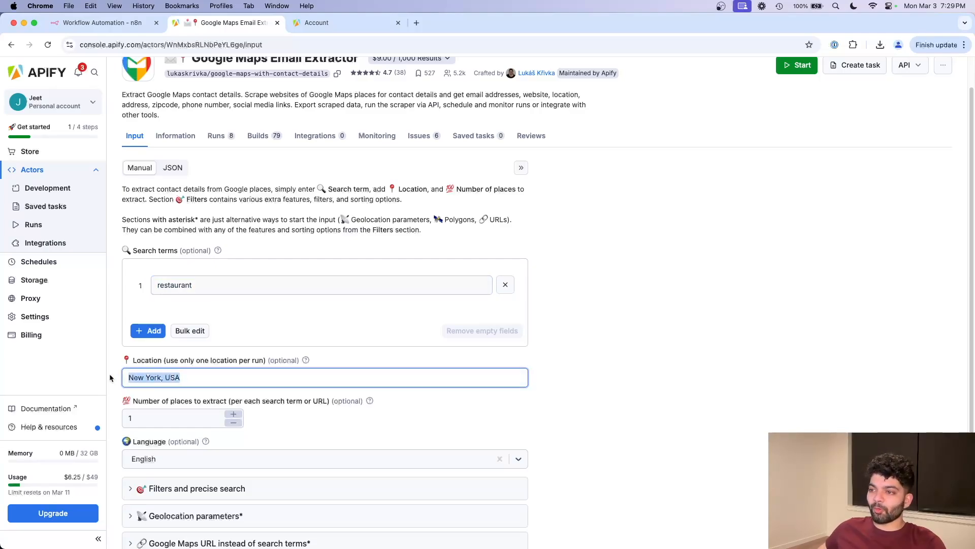
pyautogui.moveTo(213, 383)
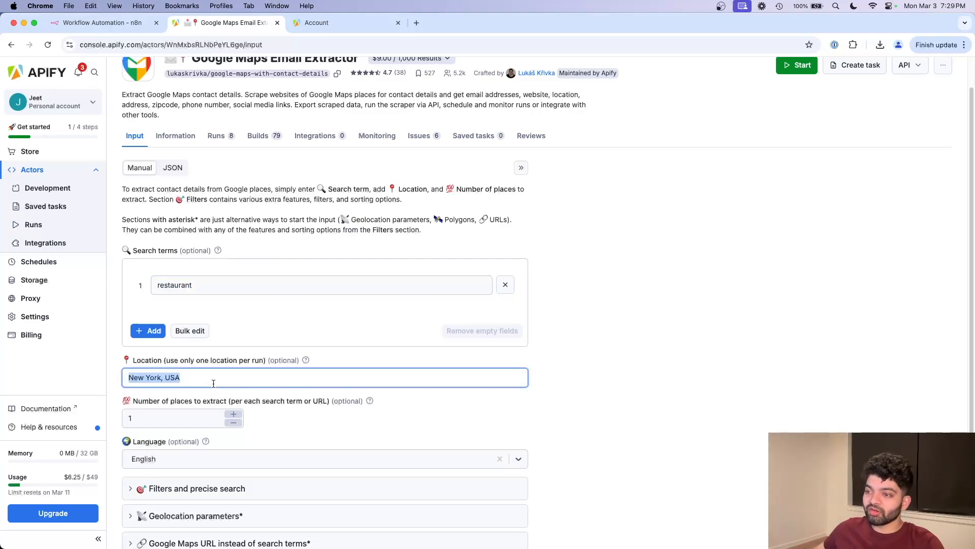
# Set the extractor to collect 2 places per search for restaurants in New York, USA
pyautogui.click(181, 417)
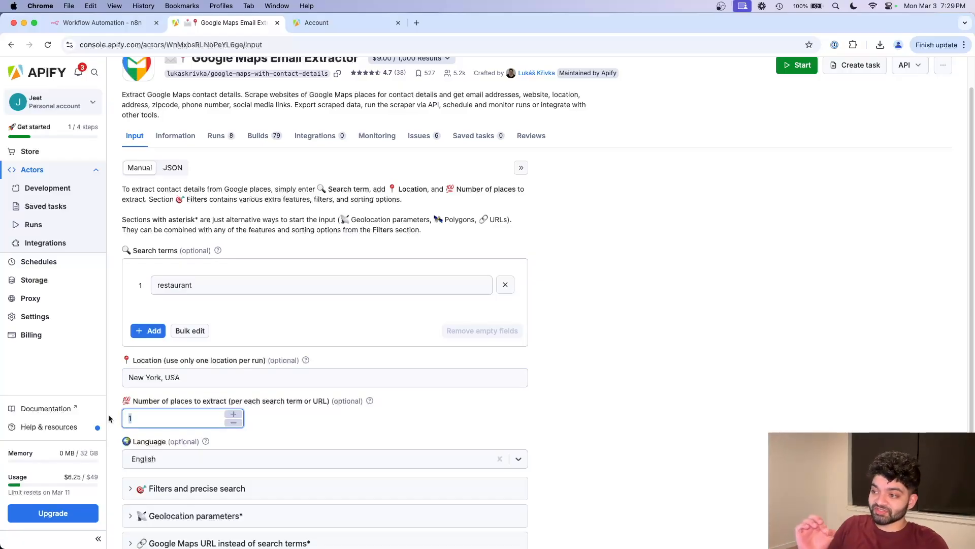
pyautogui.moveTo(337, 404)
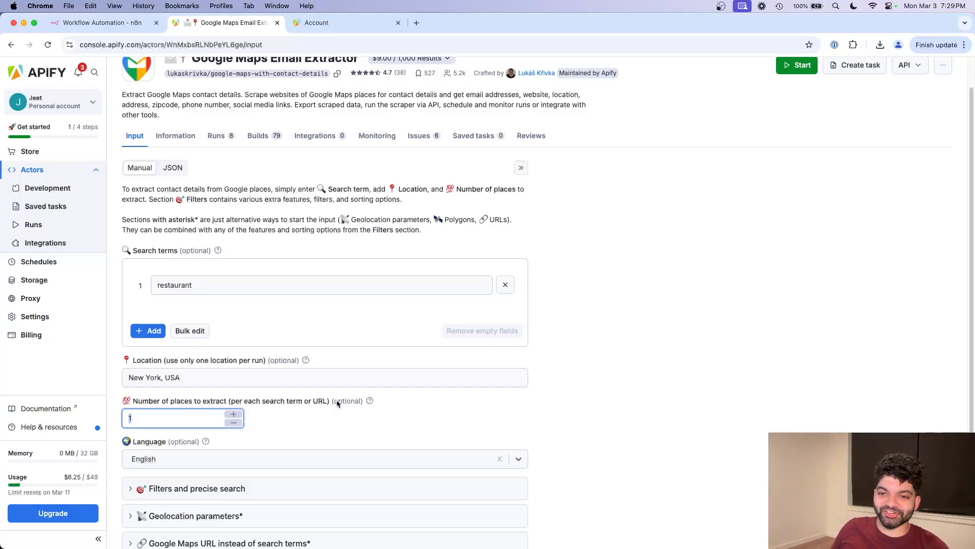
pyautogui.write('2')
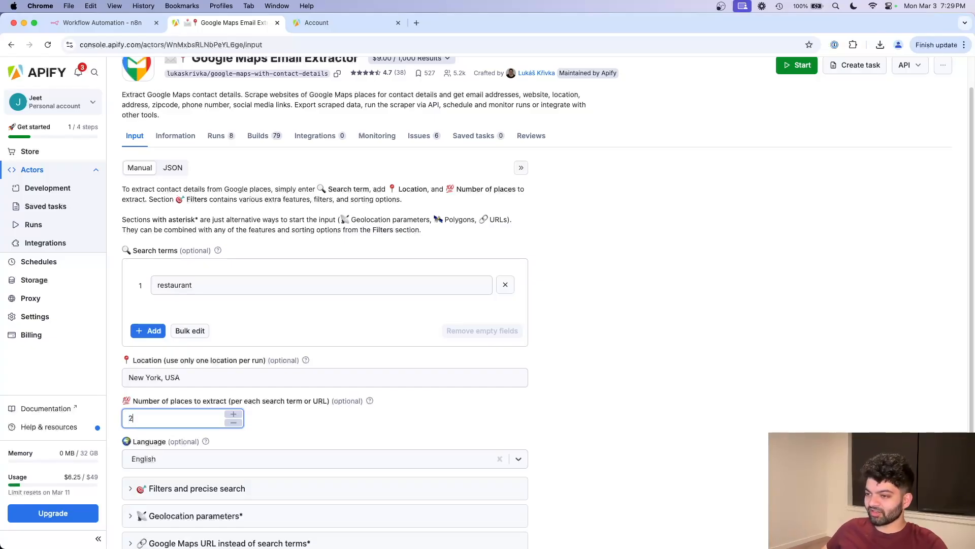
pyautogui.scroll(-3)
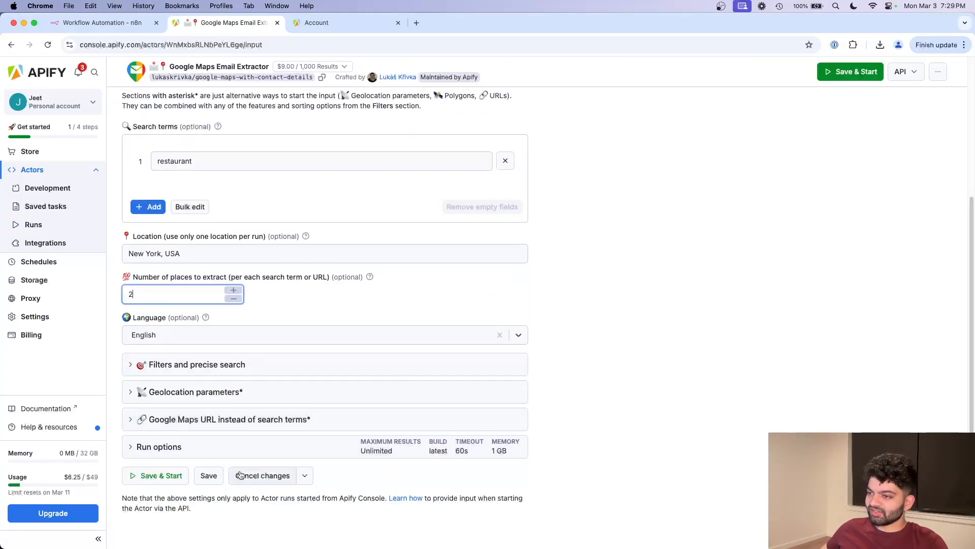
pyautogui.scroll(3)
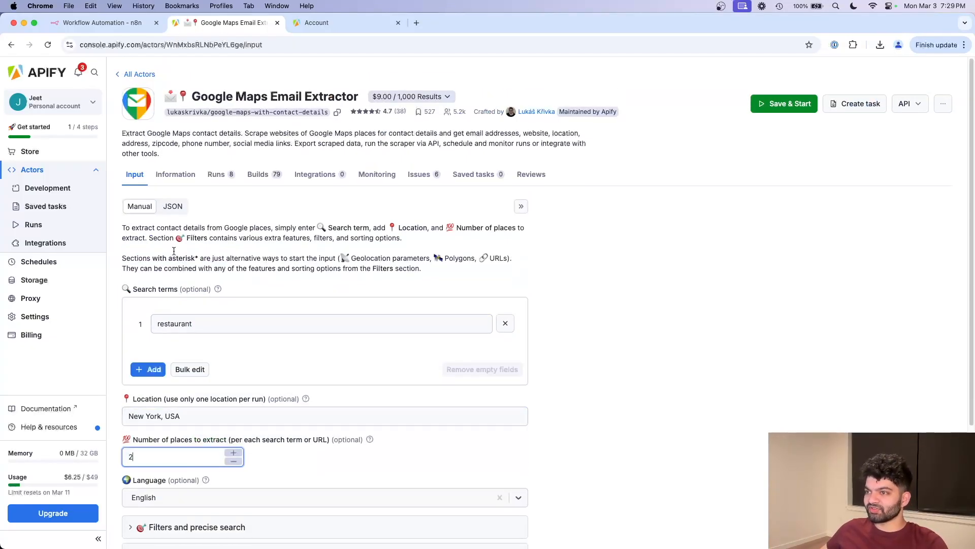
# Show the extractor input as JSON and copy the whole body
pyautogui.click(173, 206)
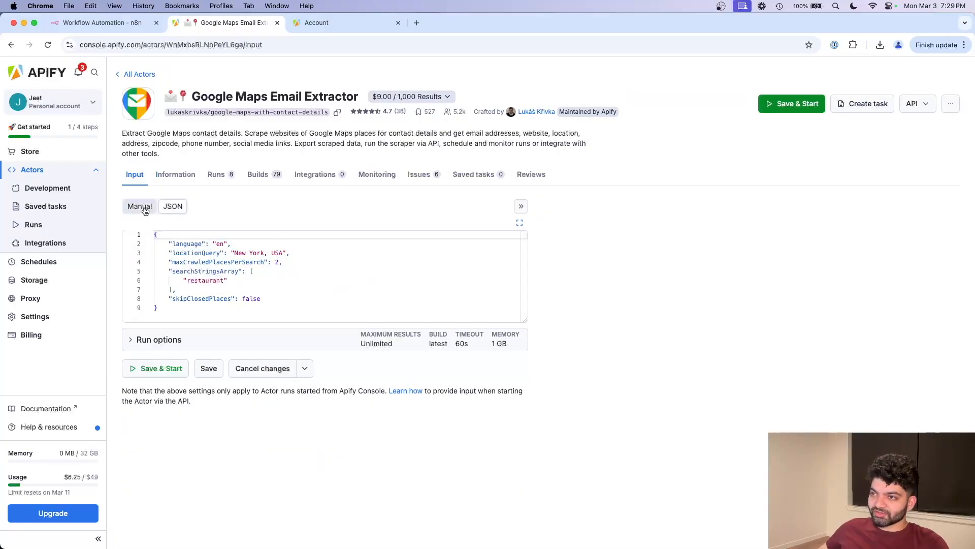
pyautogui.click(139, 206)
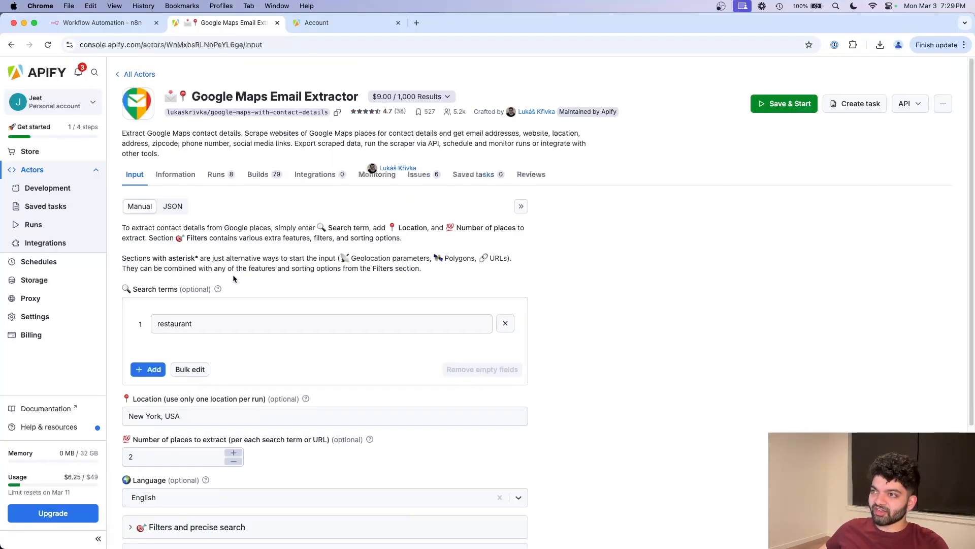
pyautogui.click(173, 206)
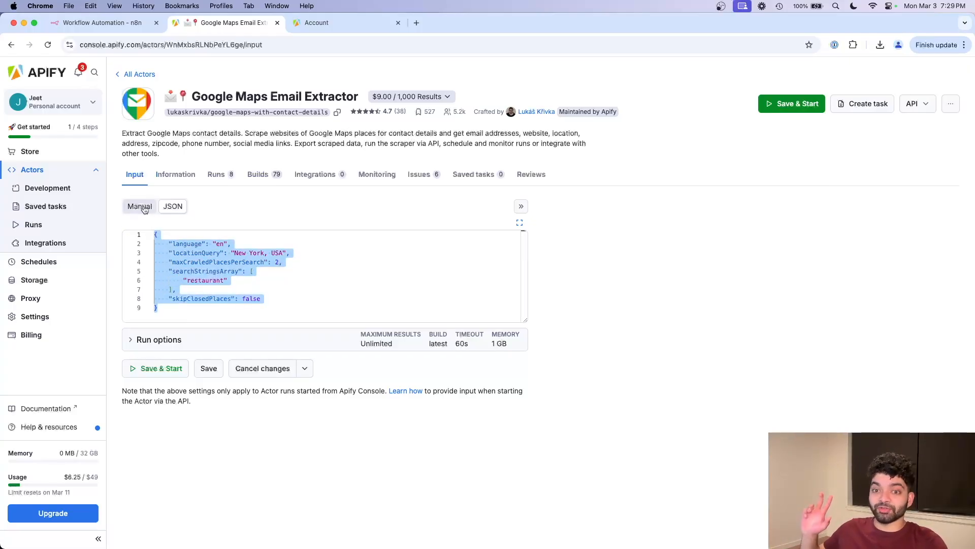
# Paste the extractor input JSON into the request body and test the step, starting an Apify run
pyautogui.click(103, 22)
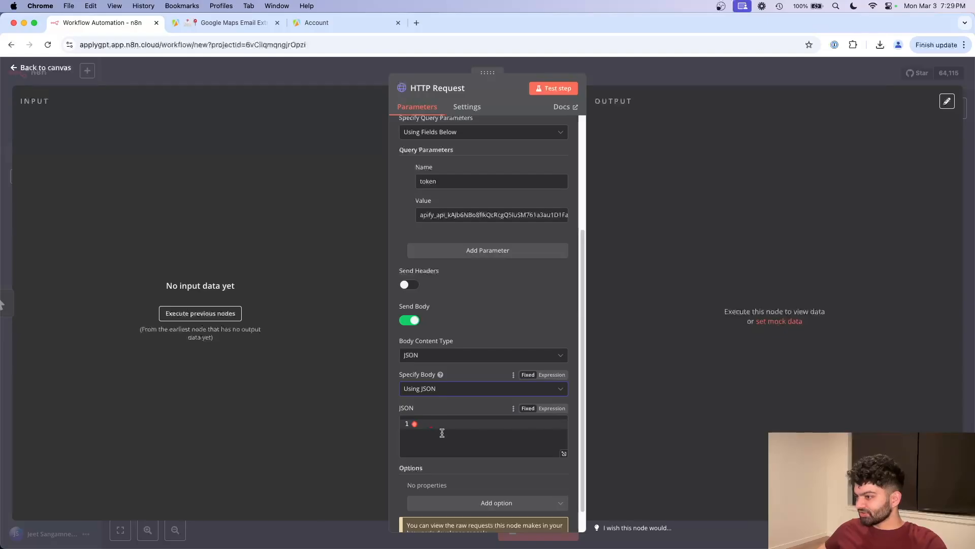
pyautogui.write('{"language": "en", "locationQuery": "New York, USA", "maxCrawledPlacesPerSearch": 2, "searchStringsArray": ["restaurant"], "skipClosedPlaces": false}')
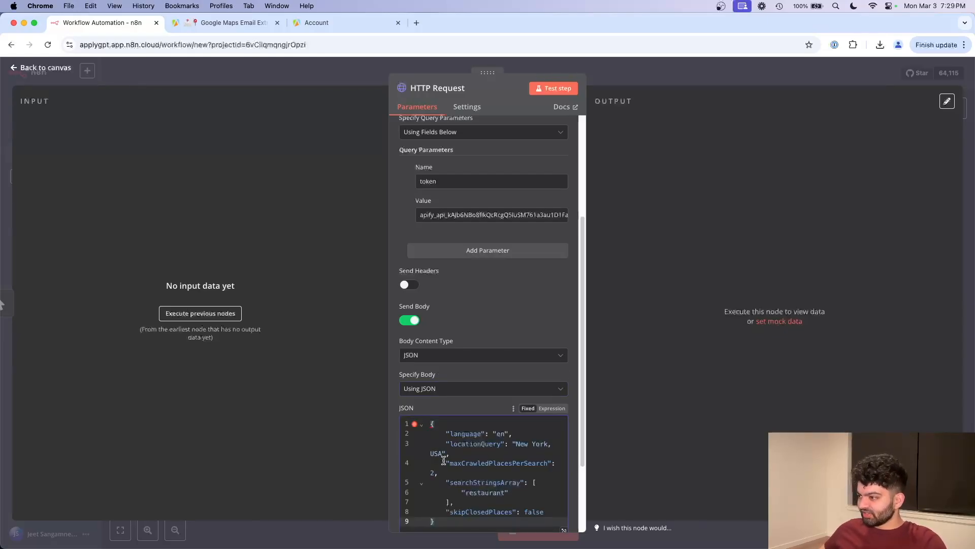
pyautogui.scroll(3)
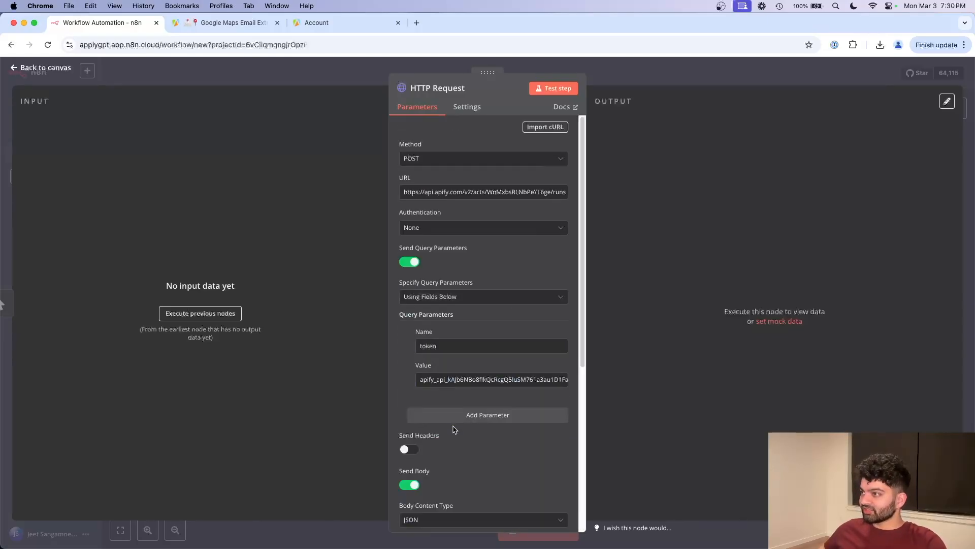
pyautogui.click(553, 87)
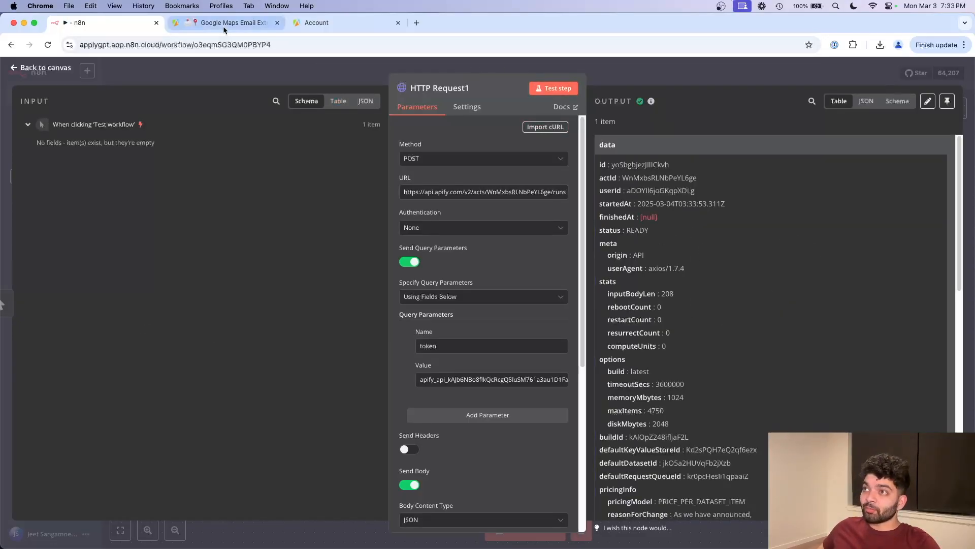
# Check the newest extractor run's output listing La Fontana and Trackside Bar & Grill, then return to n8n
pyautogui.click(227, 23)
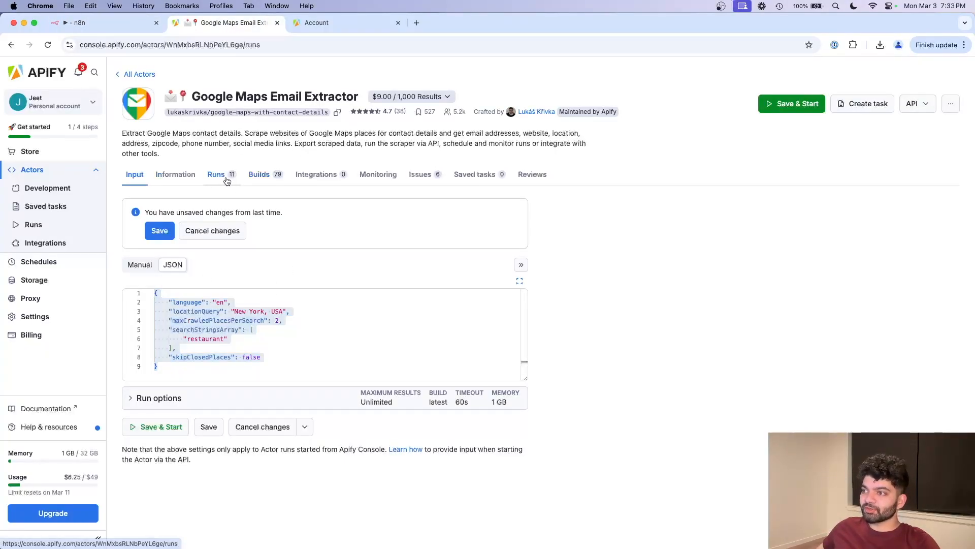
pyautogui.click(216, 173)
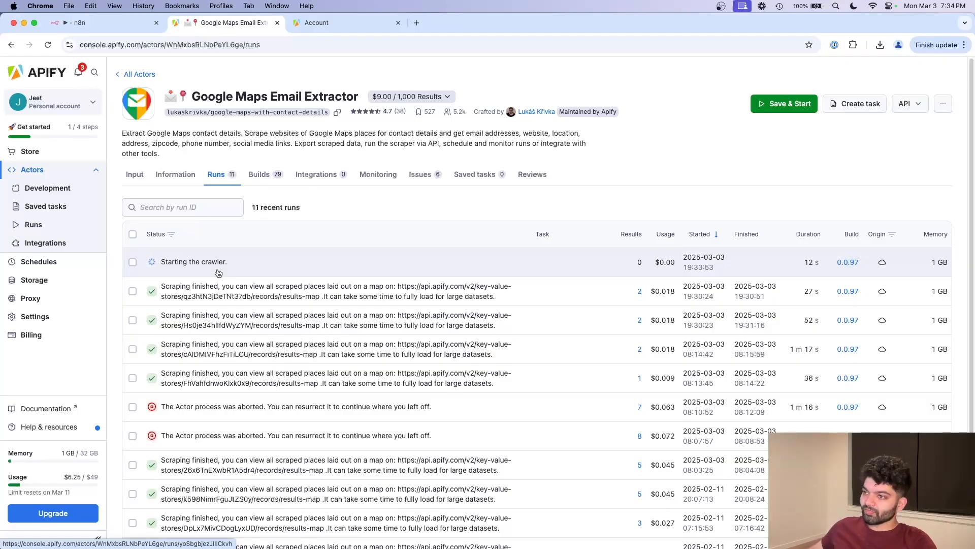
pyautogui.click(193, 261)
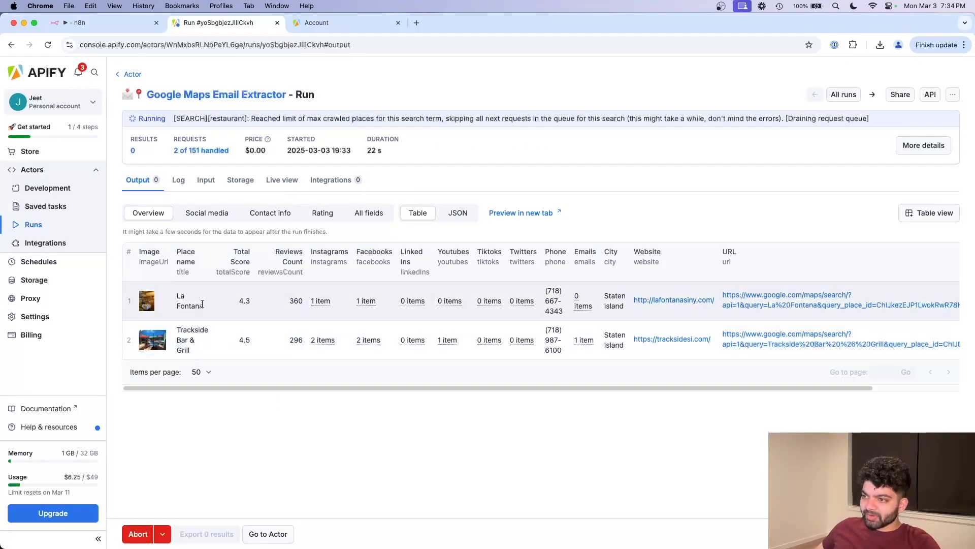
pyautogui.click(102, 22)
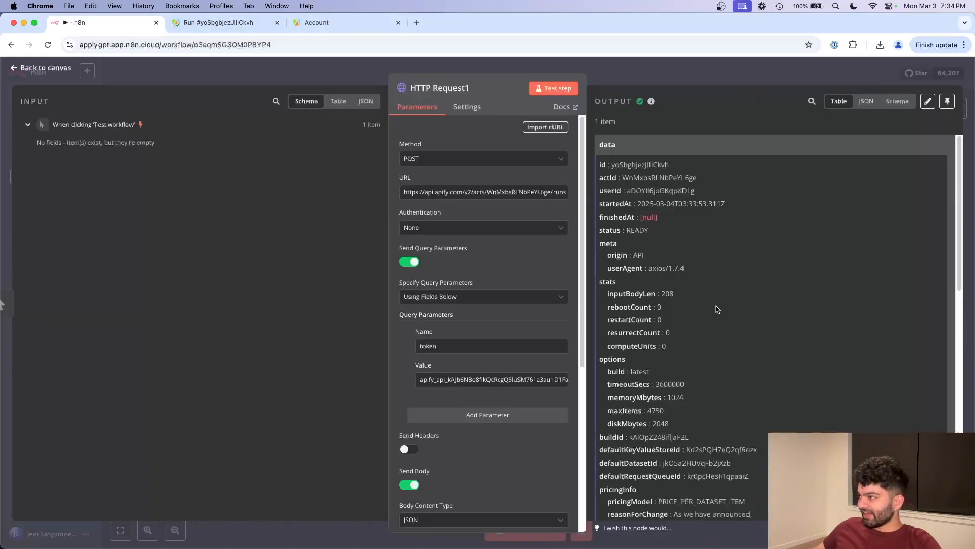
# Select the end of the Apify run request URL in the HTTP Request1 node
pyautogui.scroll(-3)
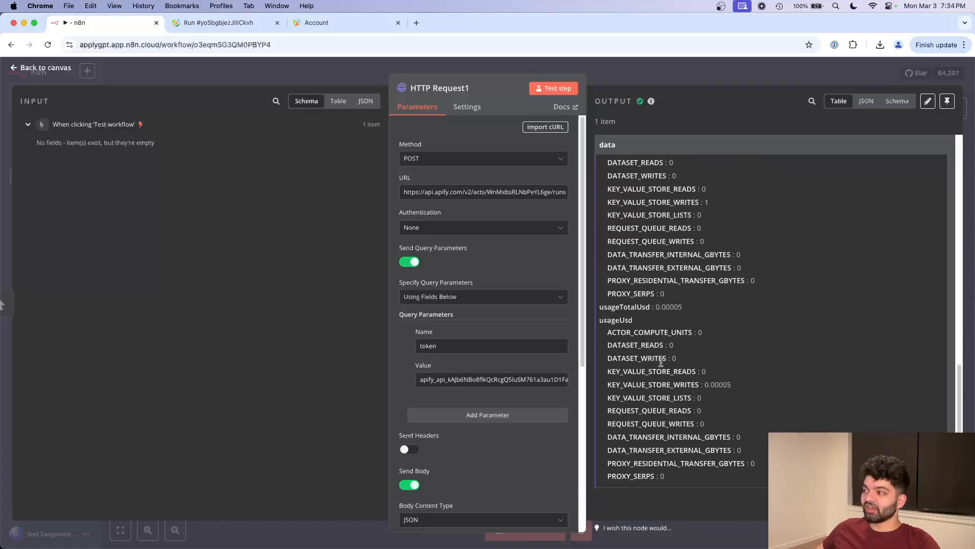
pyautogui.click(484, 192)
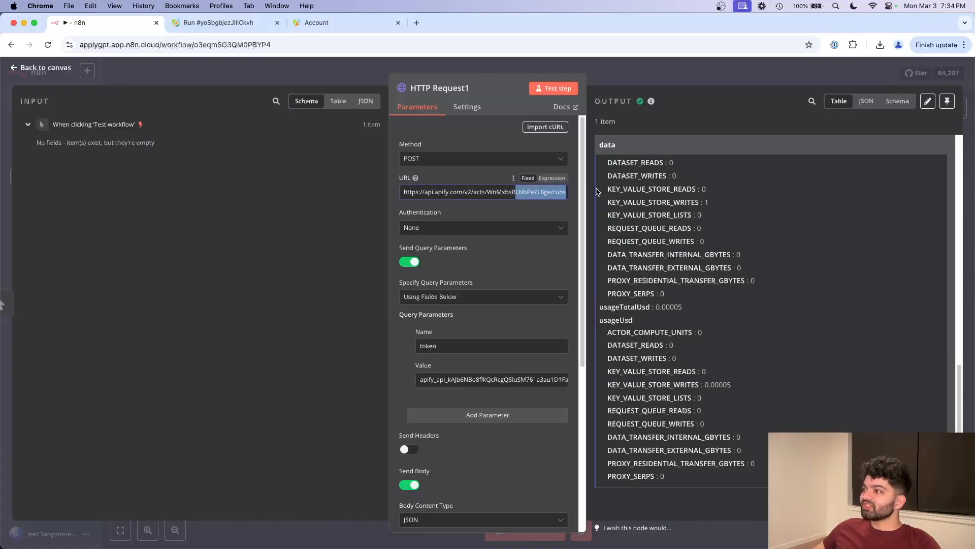
pyautogui.moveTo(245, 159)
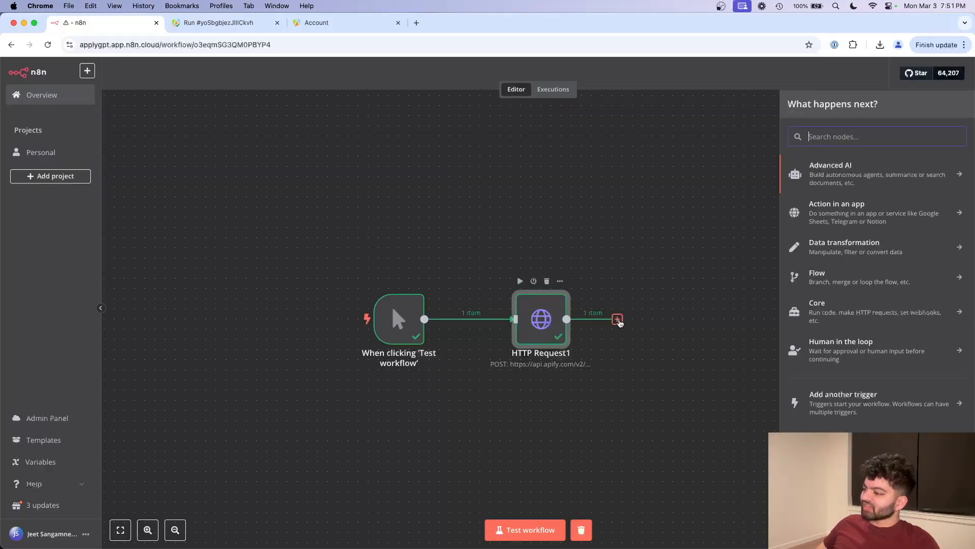
pyautogui.write('http')
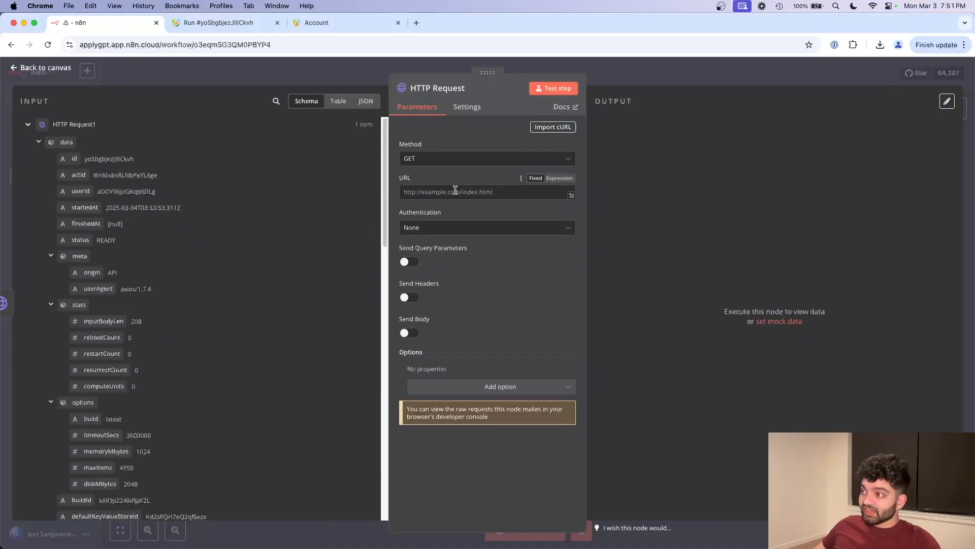
pyautogui.write('https://api.apify.com/v2/datasets/fe6pgHLTsje4Q89bW/items')
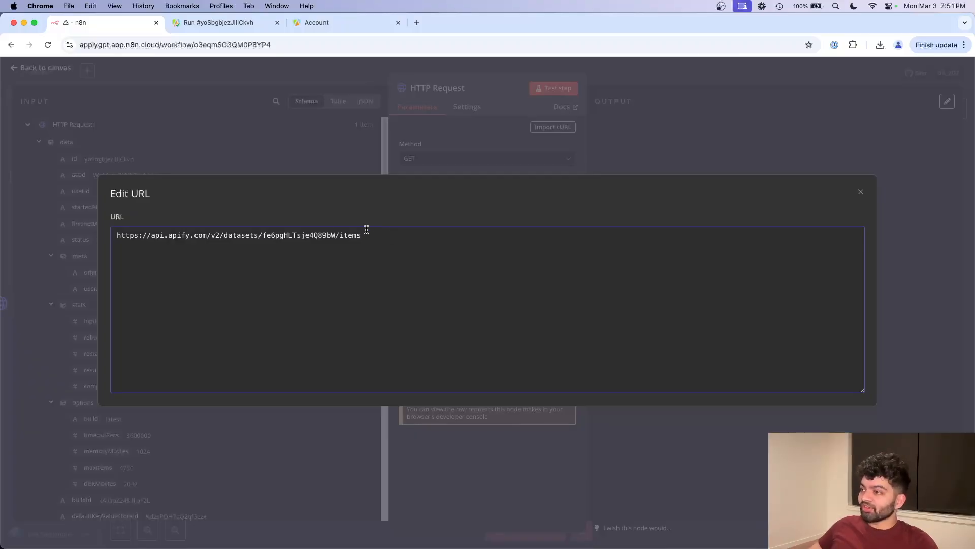
pyautogui.click(218, 23)
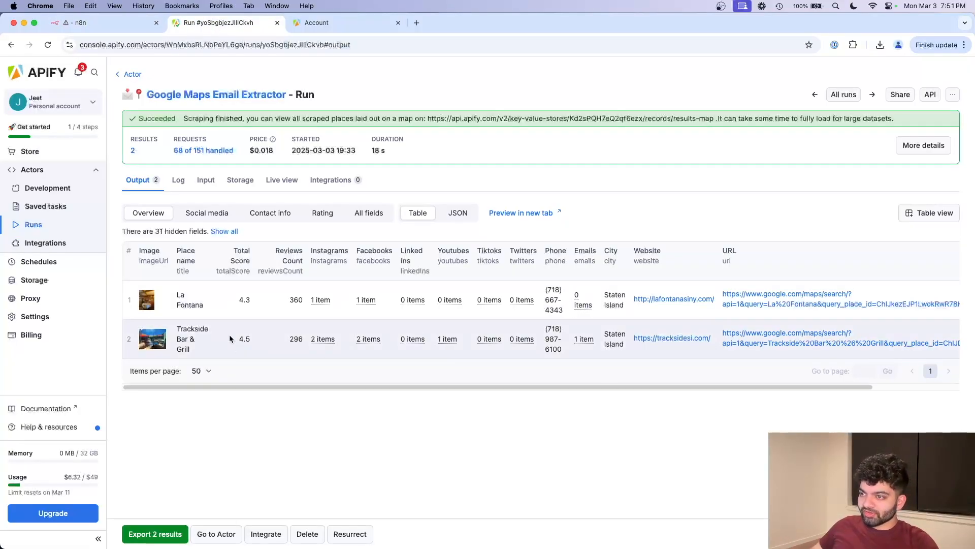
pyautogui.moveTo(350, 308)
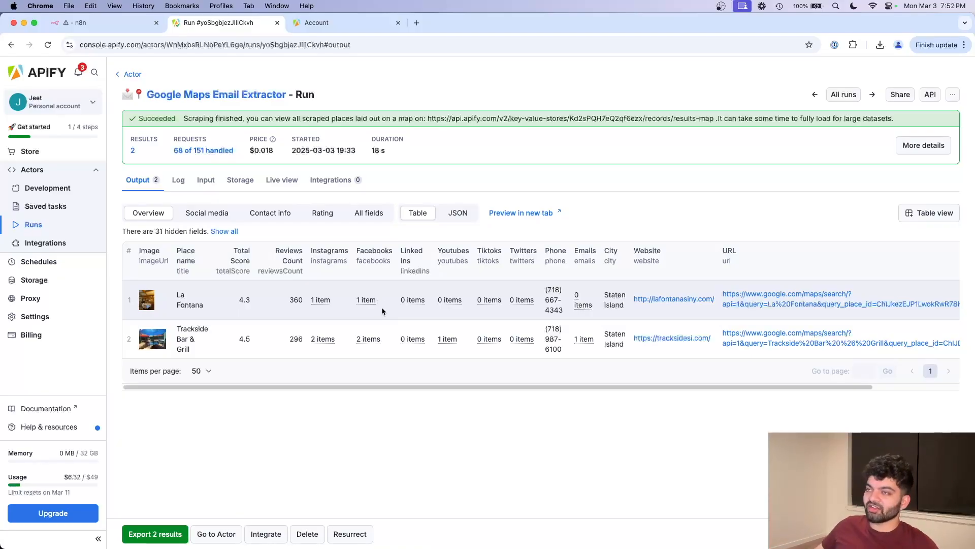
pyautogui.click(94, 22)
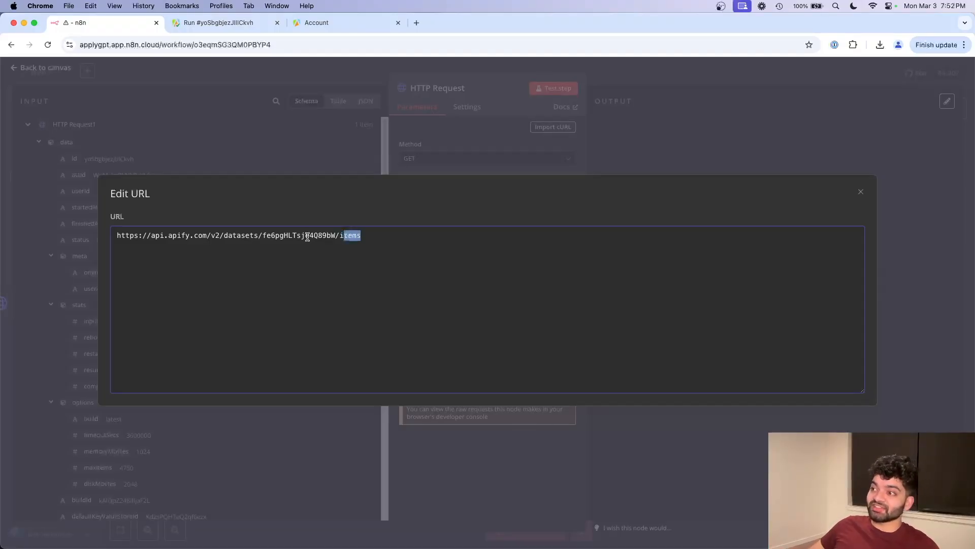
pyautogui.press('Backspace')
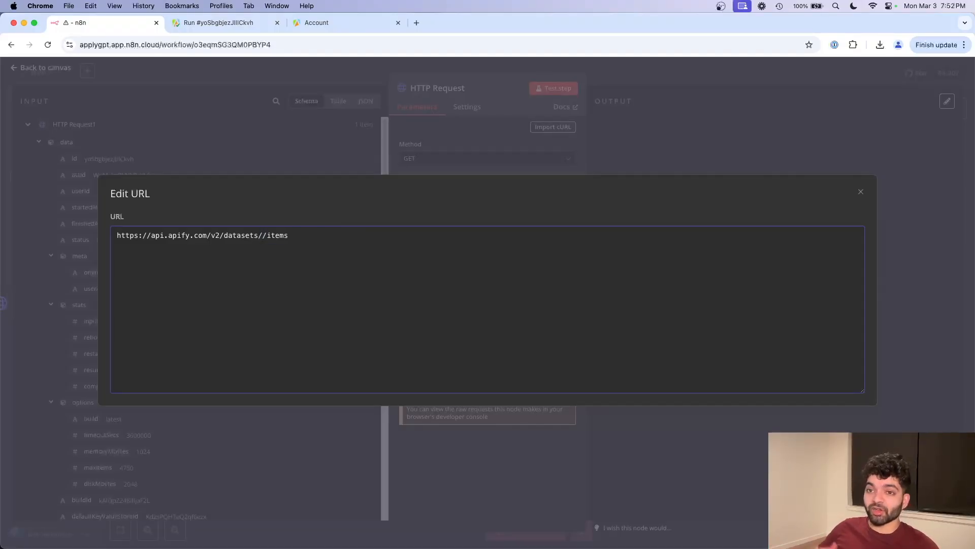
pyautogui.click(218, 22)
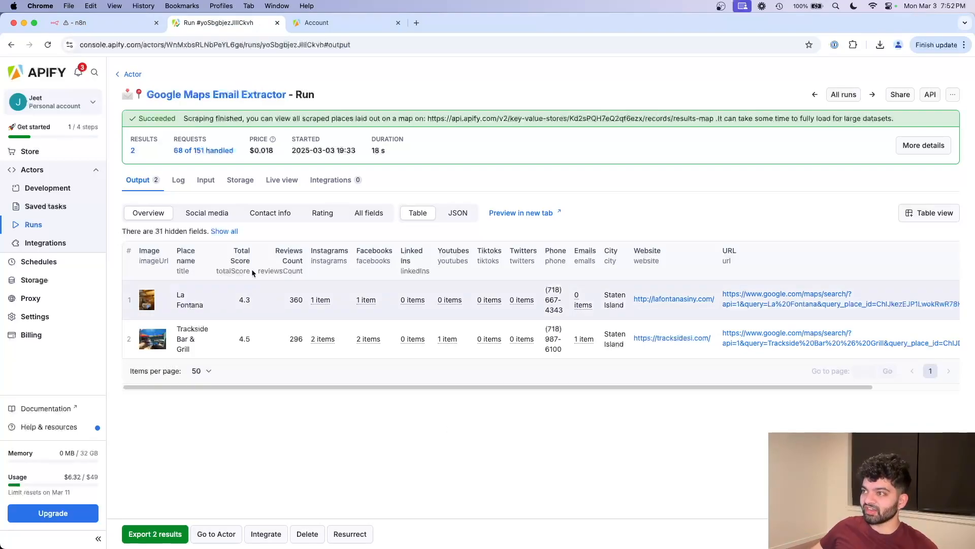
pyautogui.moveTo(415, 270)
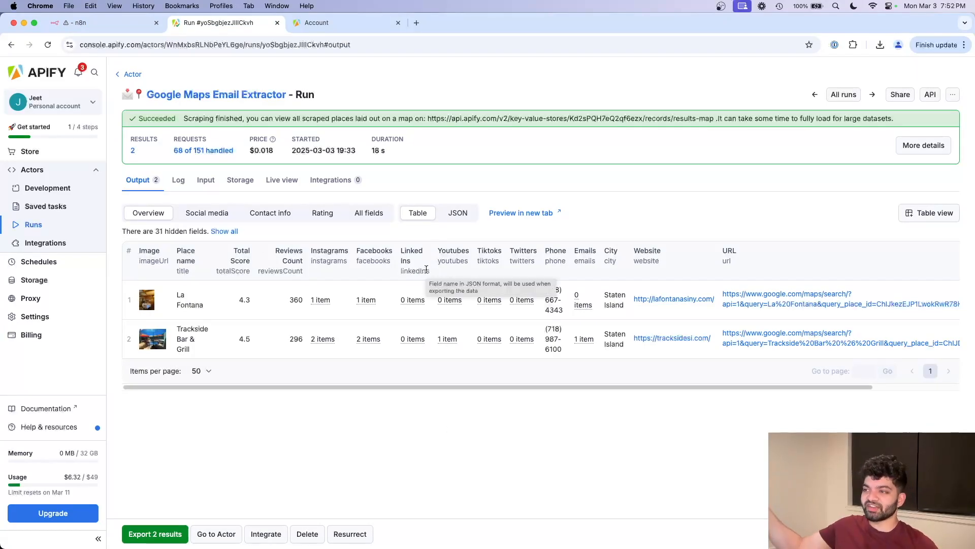
pyautogui.click(93, 22)
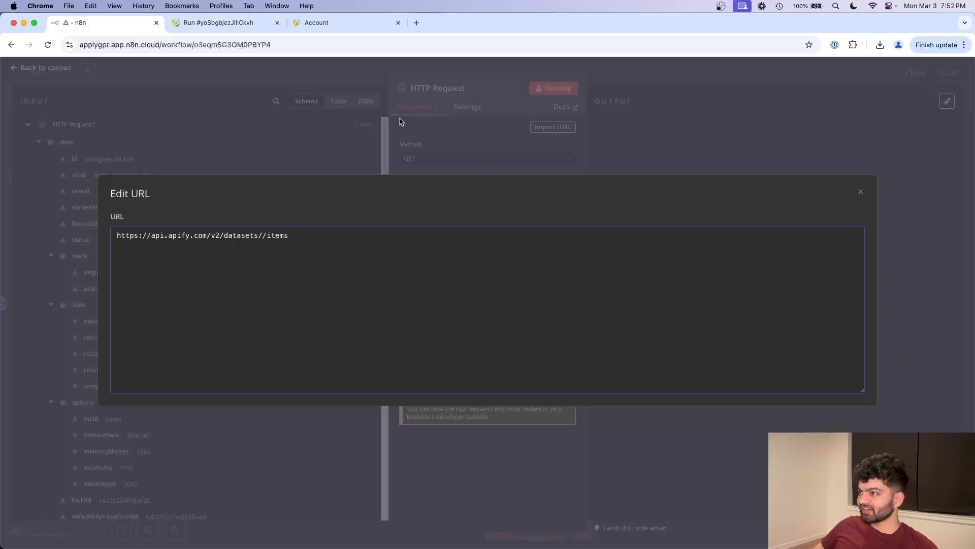
pyautogui.click(860, 191)
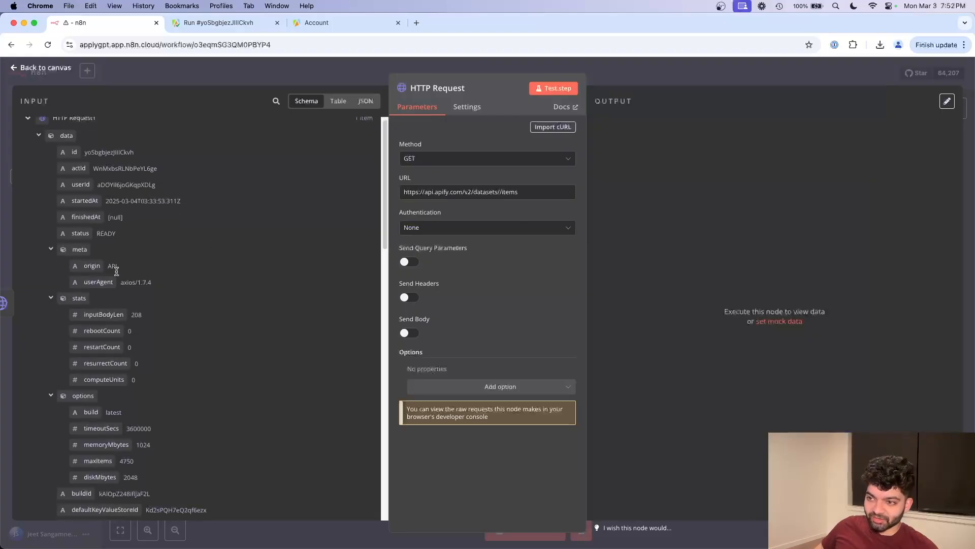
# Insert {{ $json.data.defaultDatasetId }} between datasets/ and /items, then return to the canvas
pyautogui.scroll(-3)
pyautogui.write('{{ $json.data.defaultDatasetId }}')
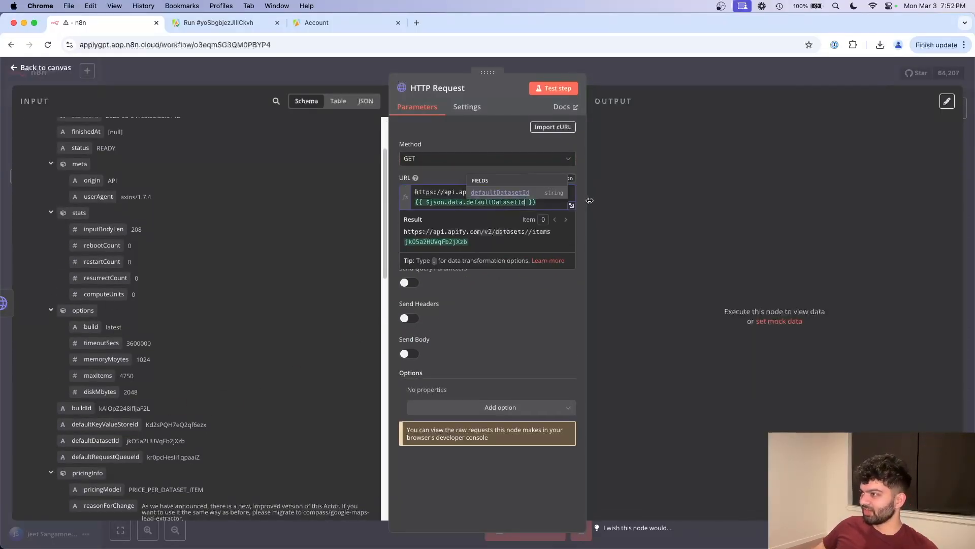
pyautogui.click(570, 204)
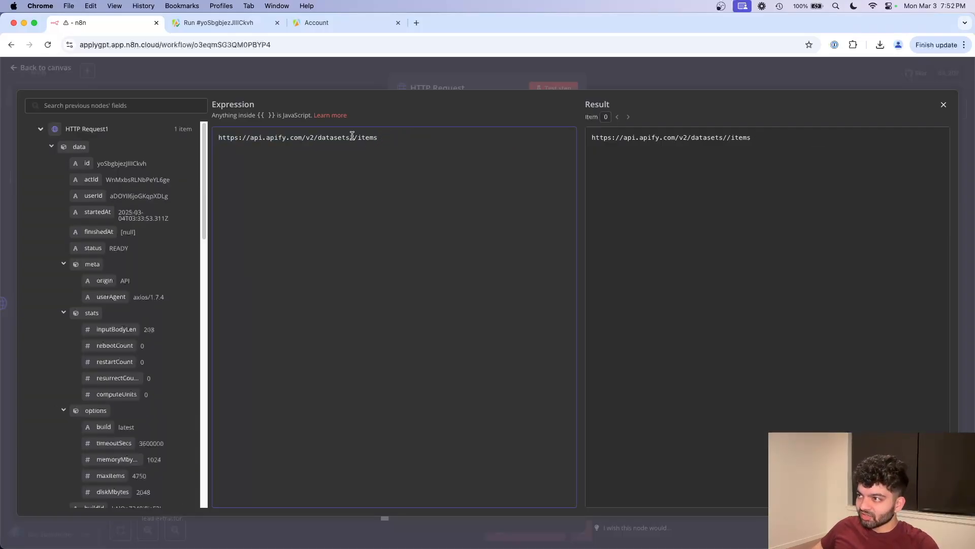
pyautogui.write('{{ $json.data.defaultDatasetId }}')
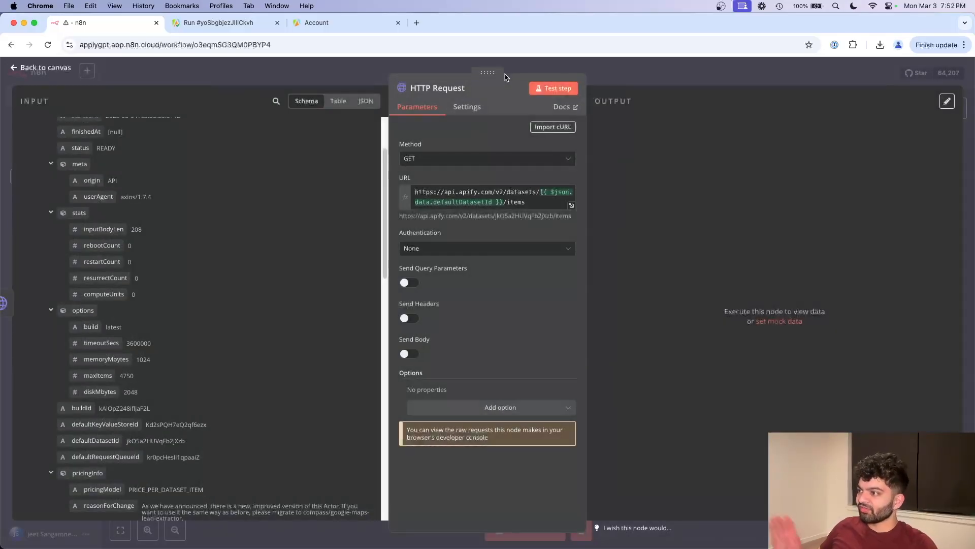
pyautogui.moveTo(477, 301)
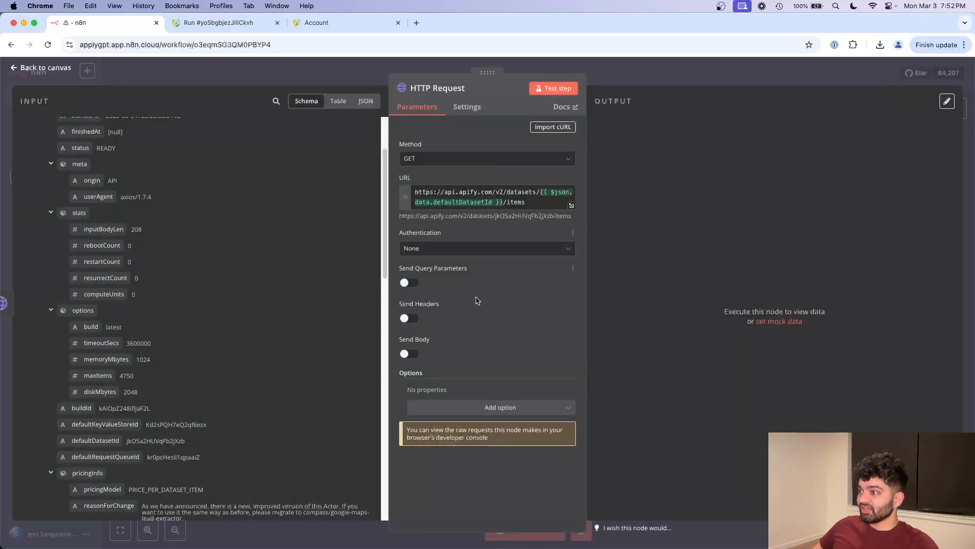
pyautogui.click(409, 281)
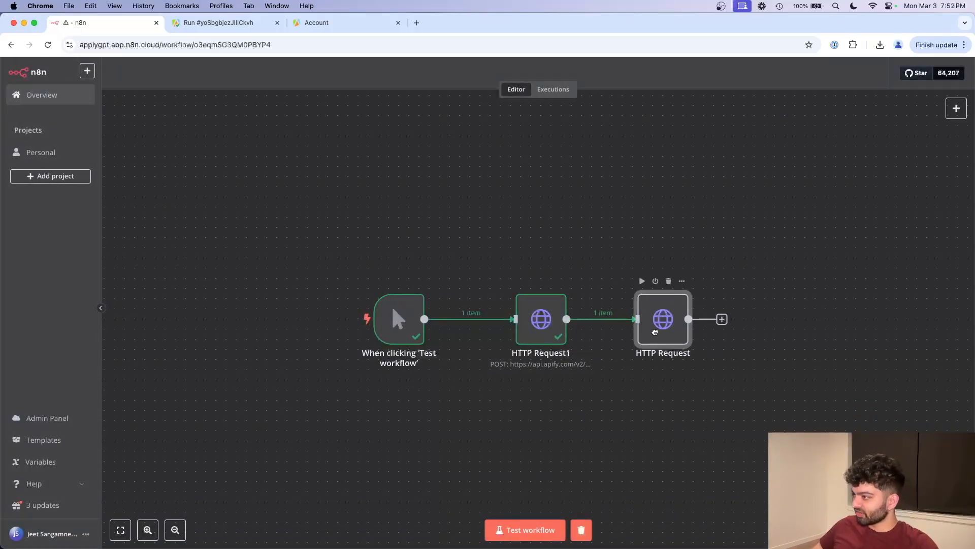
# Give the second request a 'token' query parameter with HTTP Request1's Apify API key
pyautogui.doubleClick(539, 319)
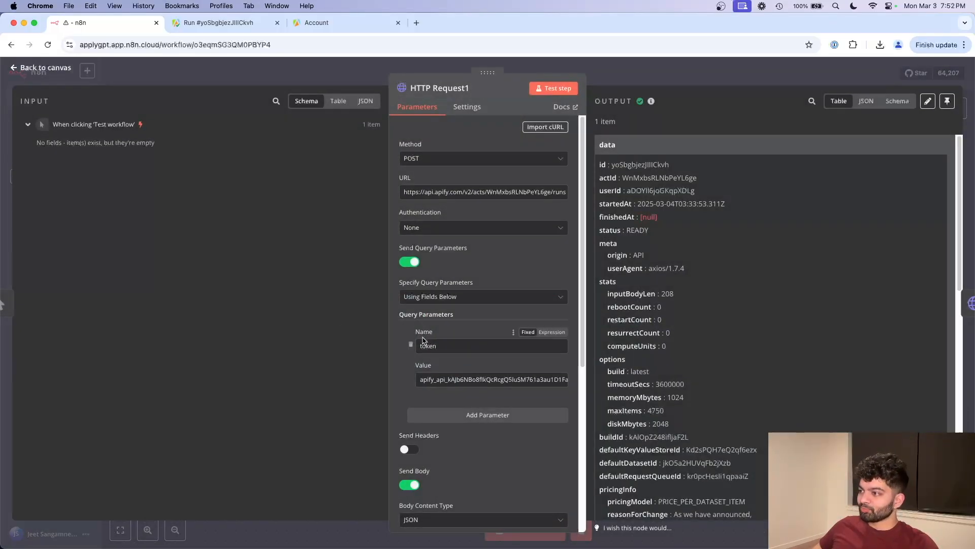
pyautogui.tripleClick(492, 379)
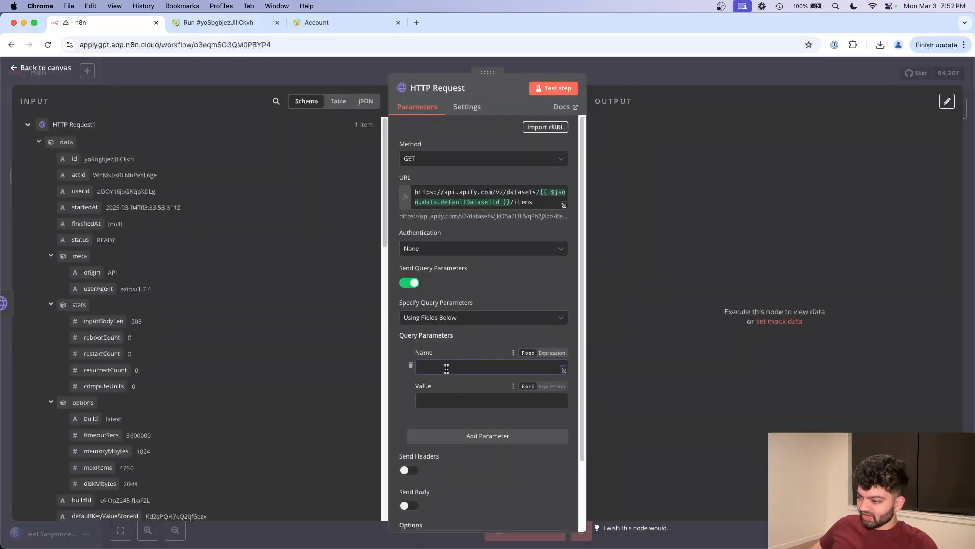
pyautogui.write('token')
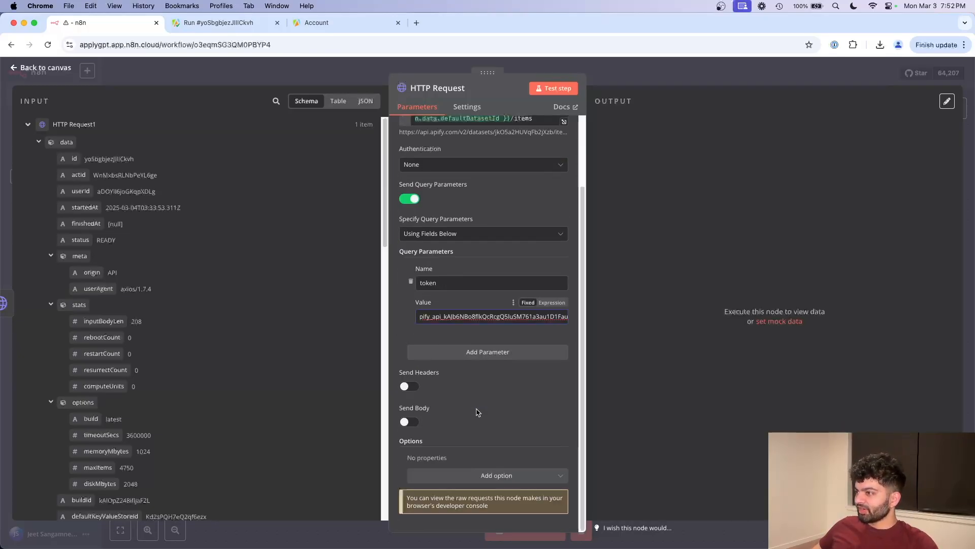
pyautogui.scroll(3)
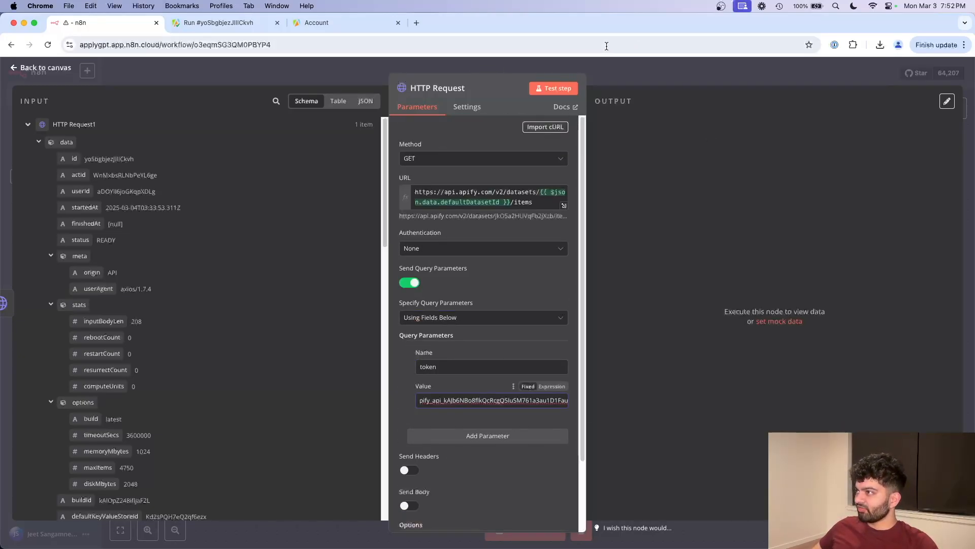
# Run the second HTTP Request and compare its 2 restaurant items with the Apify results
pyautogui.click(553, 88)
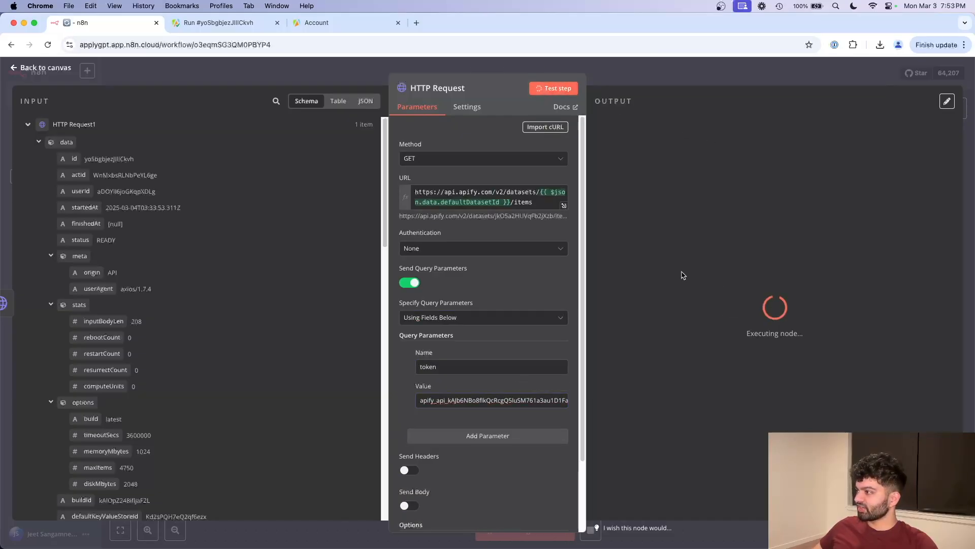
pyautogui.click(553, 88)
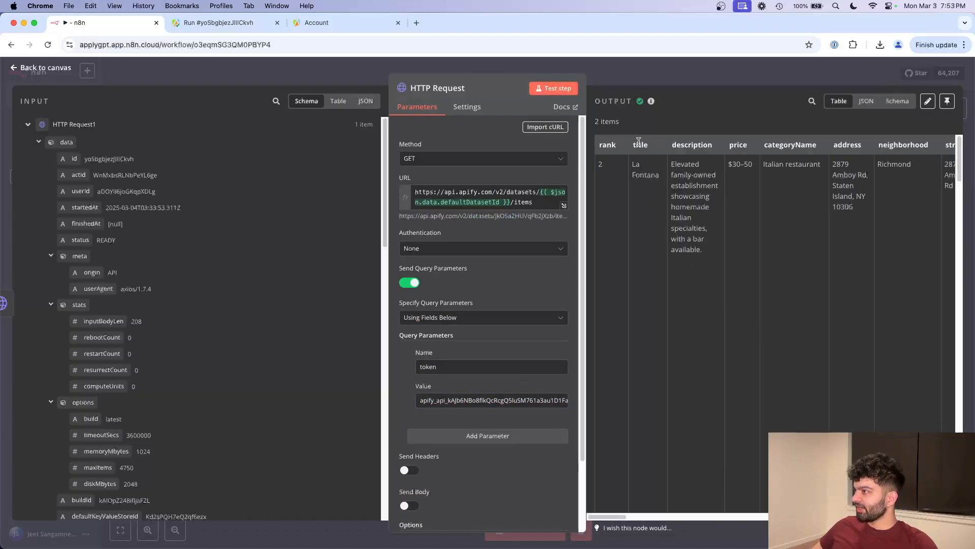
pyautogui.click(217, 22)
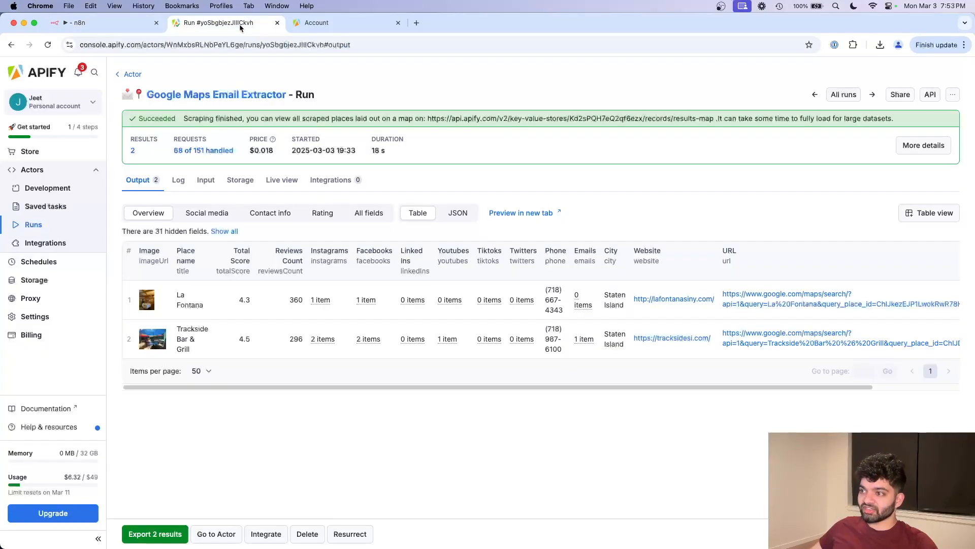
pyautogui.click(78, 24)
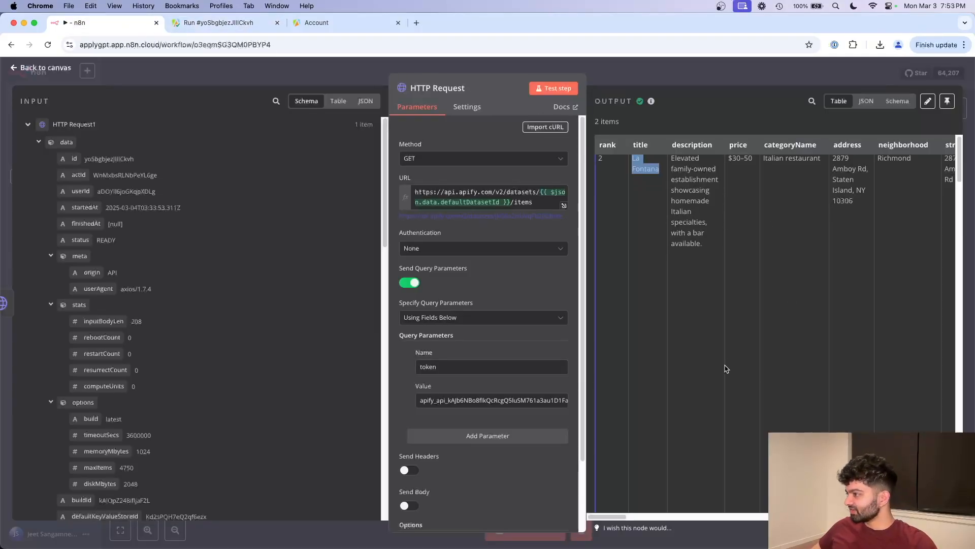
pyautogui.scroll(-3)
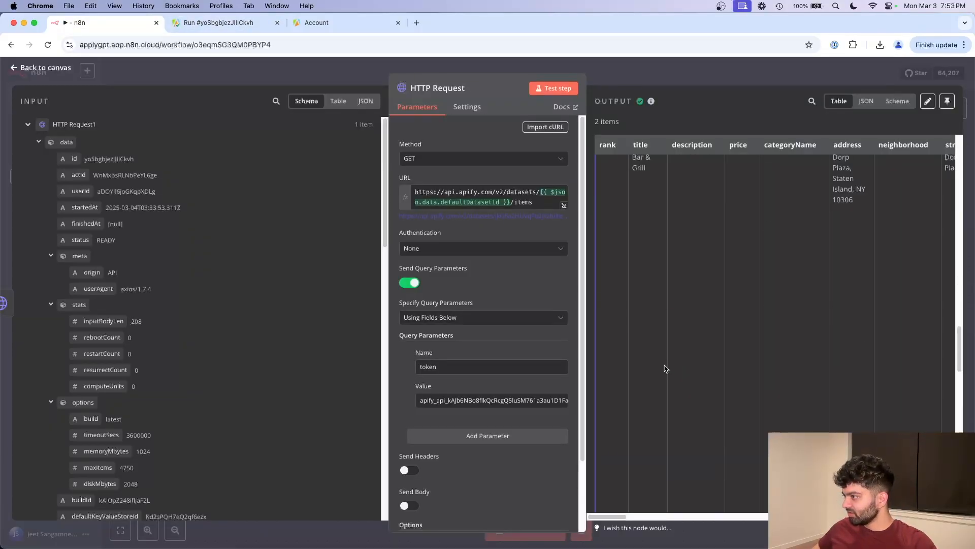
pyautogui.click(553, 88)
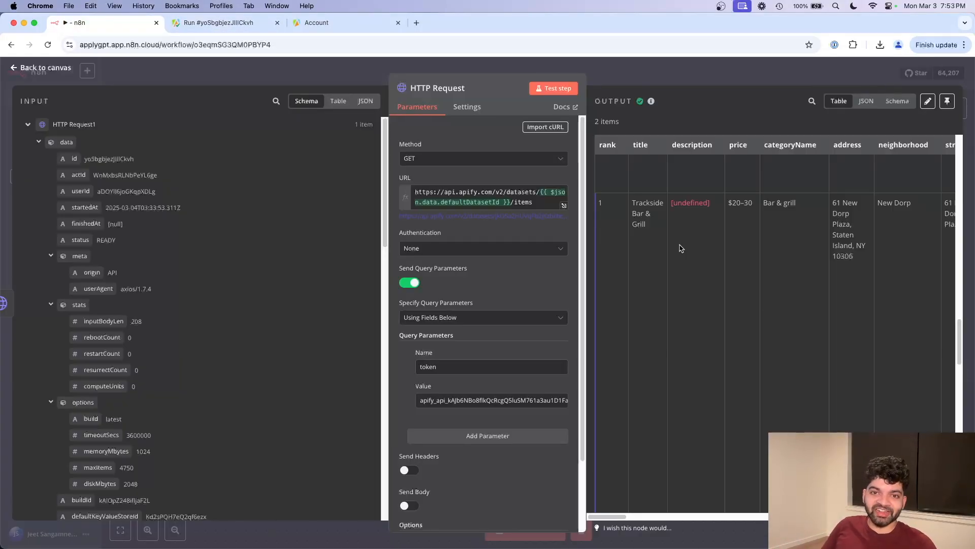
pyautogui.moveTo(672, 251)
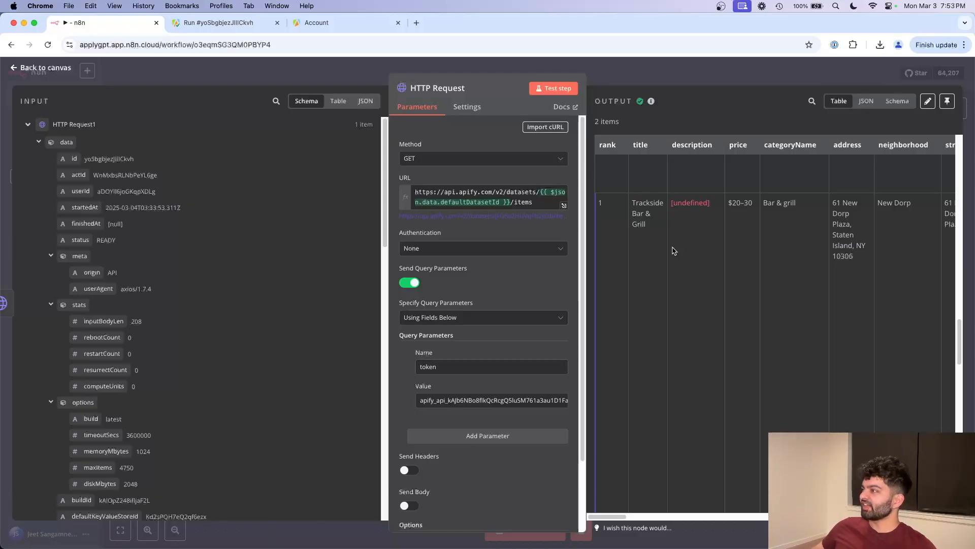
# Scroll through the output table of scraped items and return to the workflow canvas
pyautogui.hscroll(3)
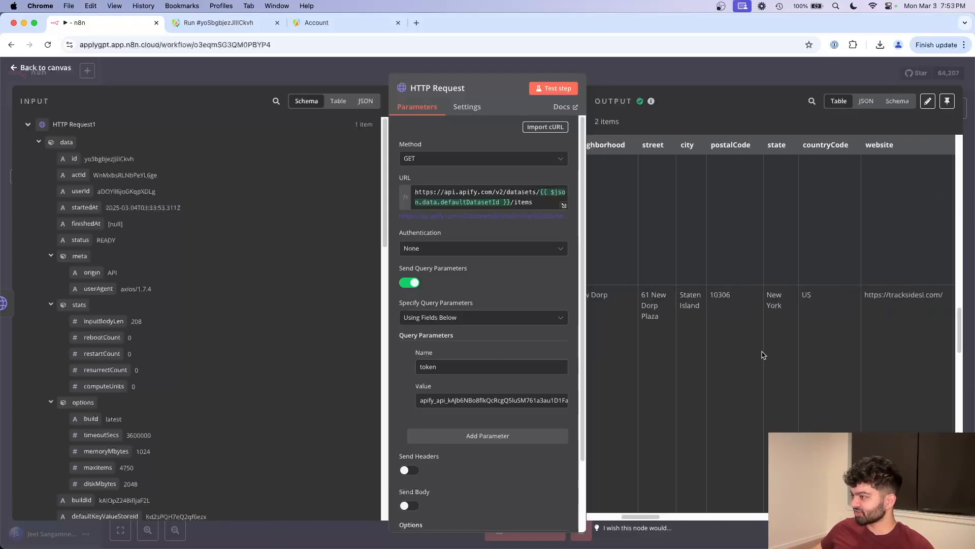
pyautogui.hscroll(3)
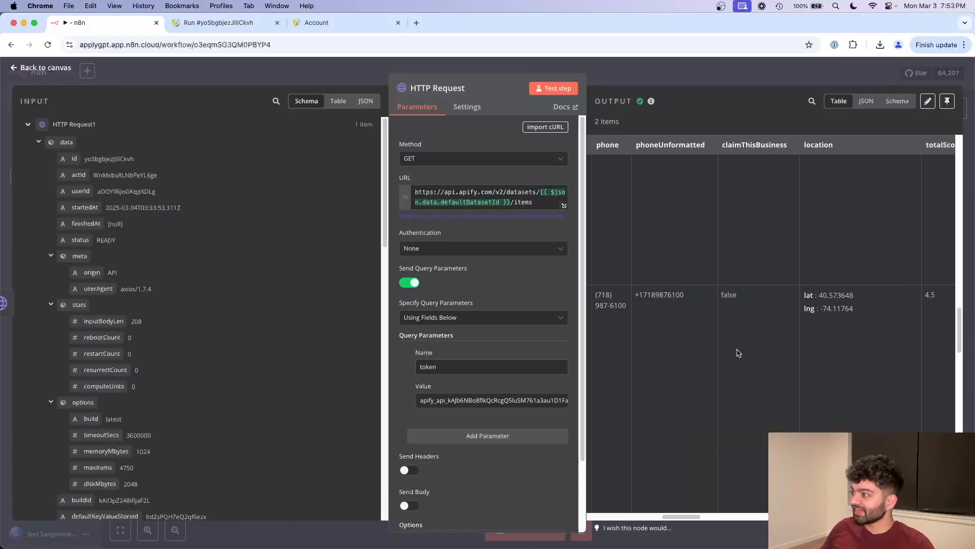
pyautogui.hscroll(-3)
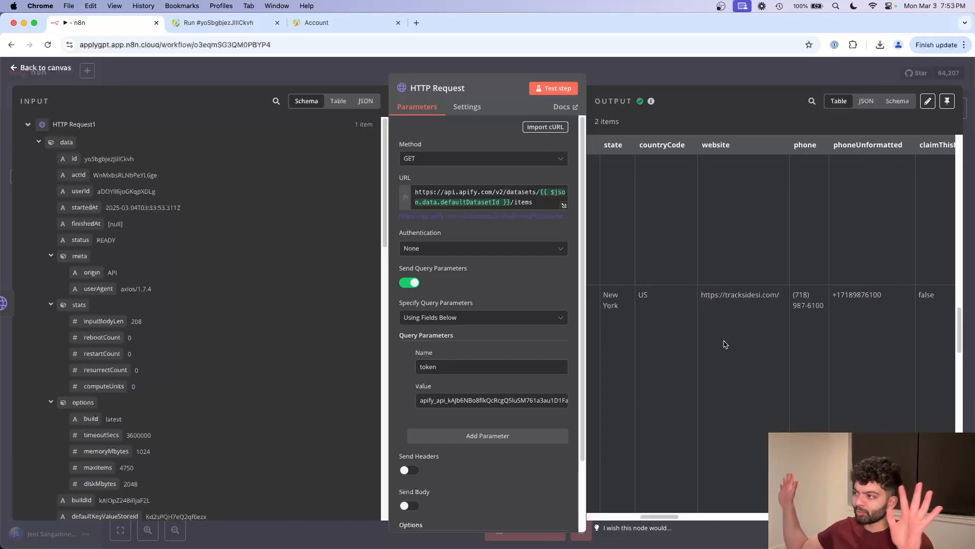
pyautogui.moveTo(732, 259)
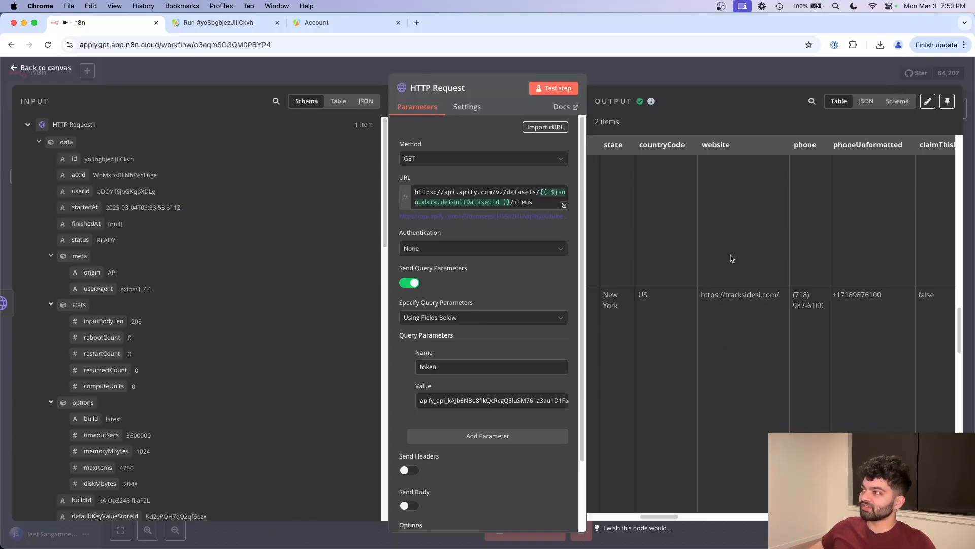
pyautogui.click(40, 69)
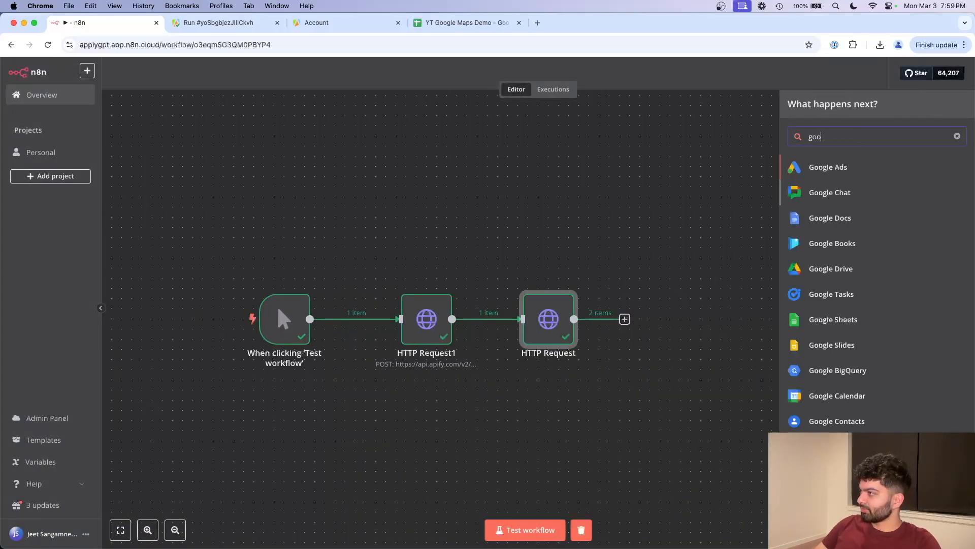
# Add a Google Sheets Append Row step and view the target spreadsheet's column headers
pyautogui.write('google sheet')
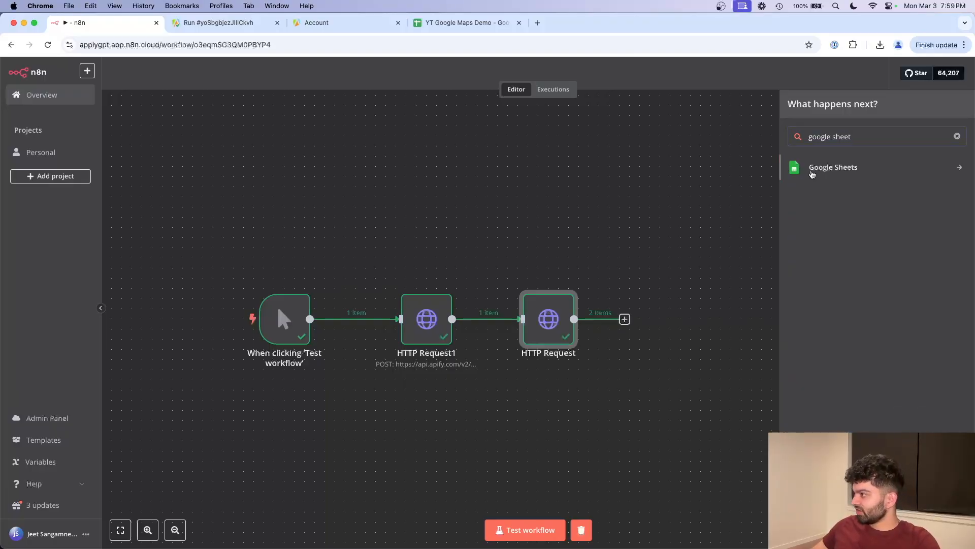
pyautogui.click(833, 167)
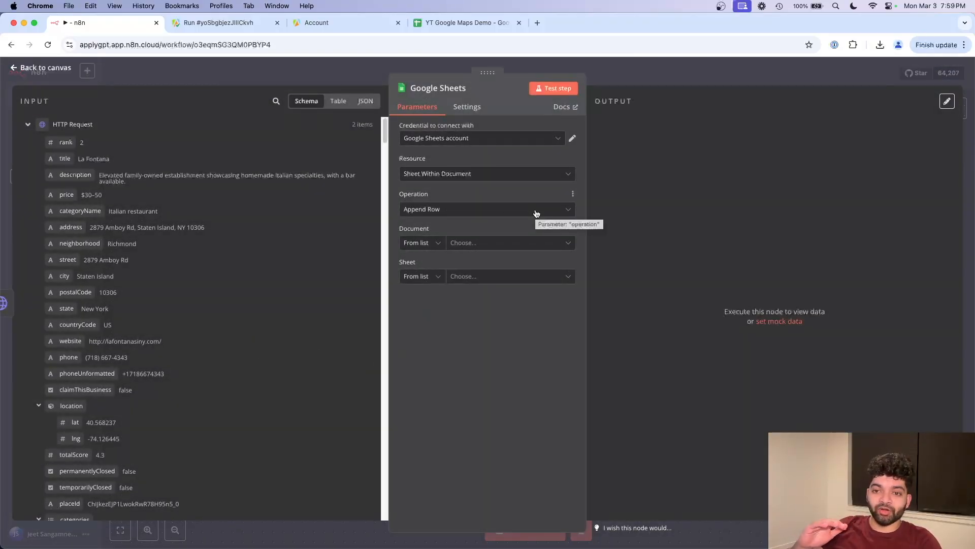
pyautogui.click(463, 22)
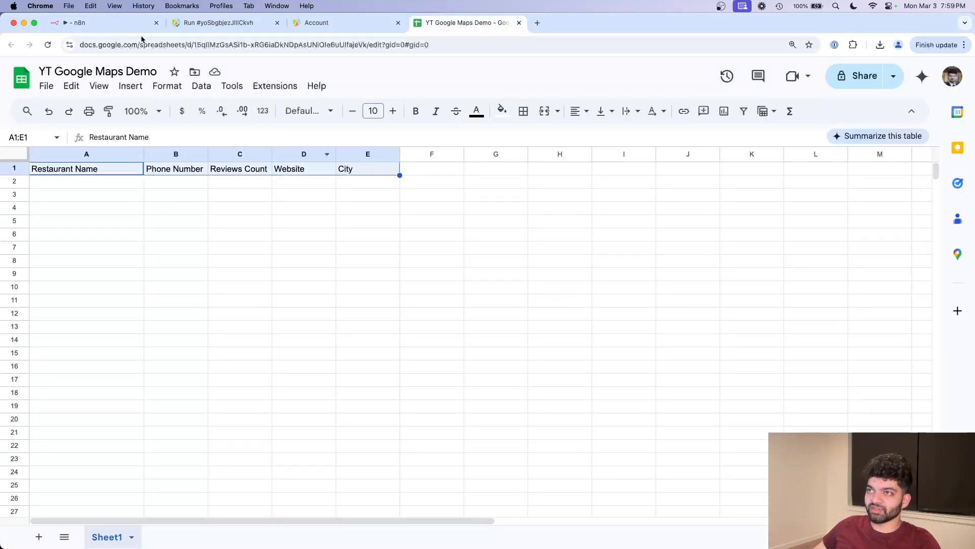
# Target YT Google Maps Demo, Sheet1, keeping Map Each Column Manually, checking against the sheet headers
pyautogui.click(94, 22)
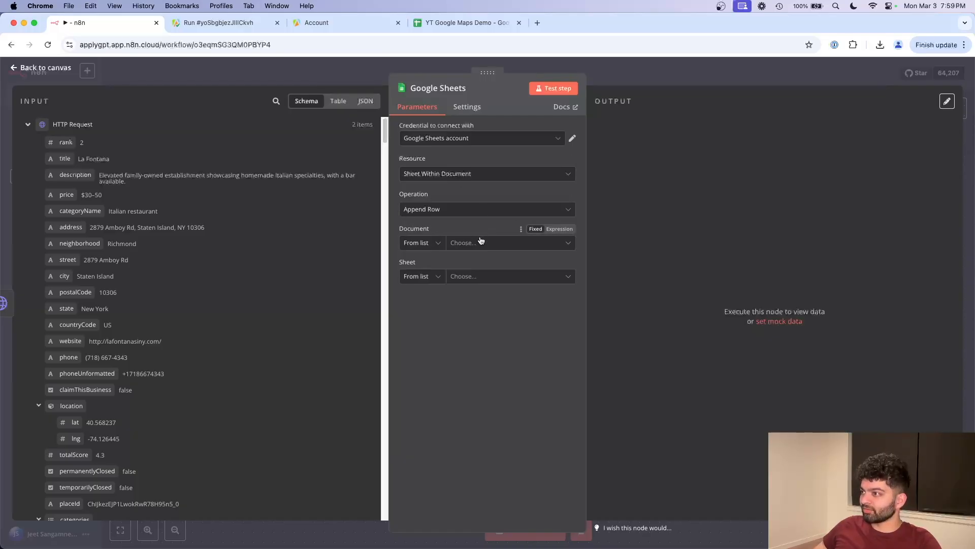
pyautogui.click(504, 243)
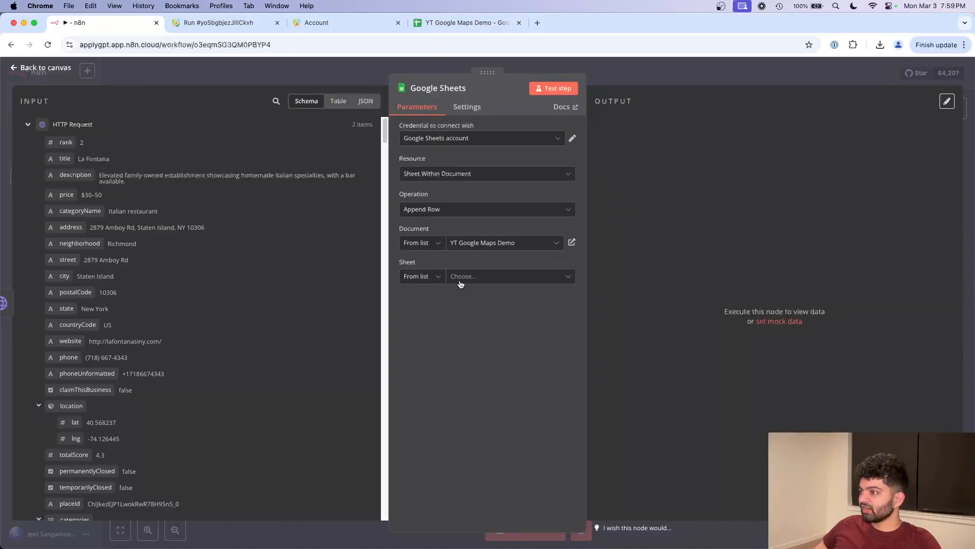
pyautogui.click(504, 276)
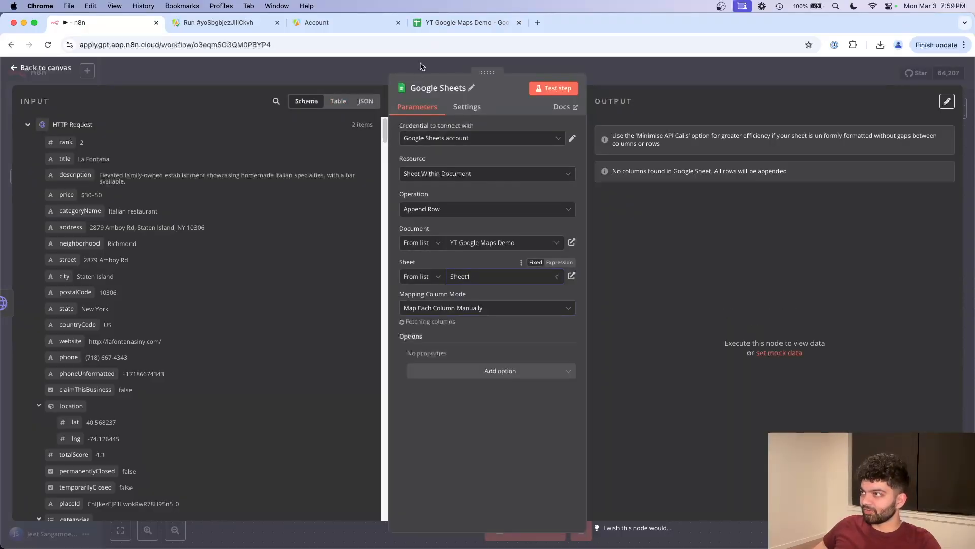
pyautogui.click(464, 22)
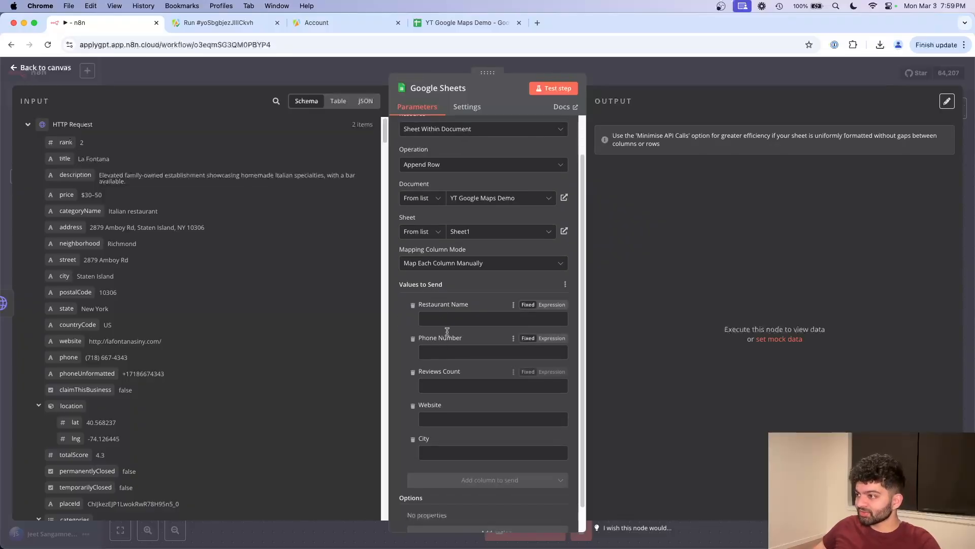
pyautogui.click(463, 22)
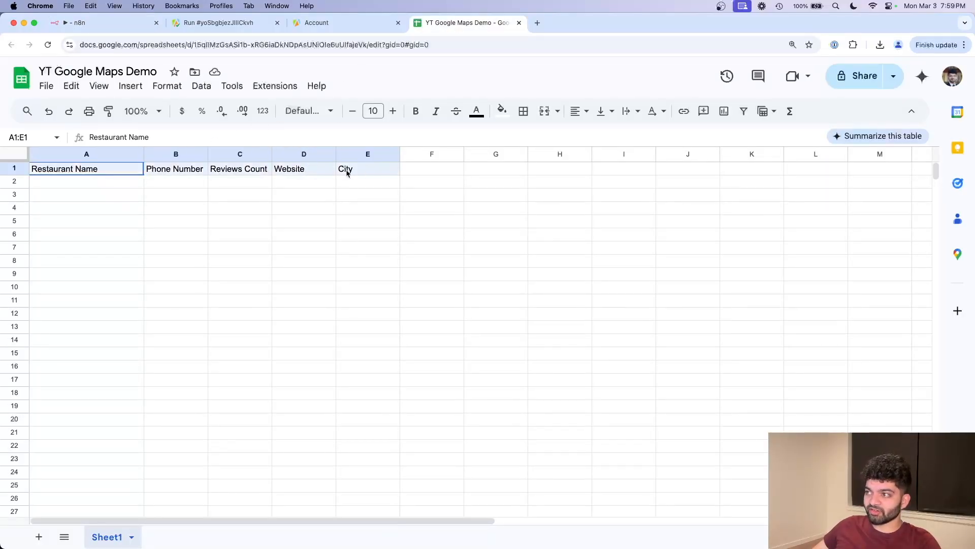
pyautogui.click(87, 22)
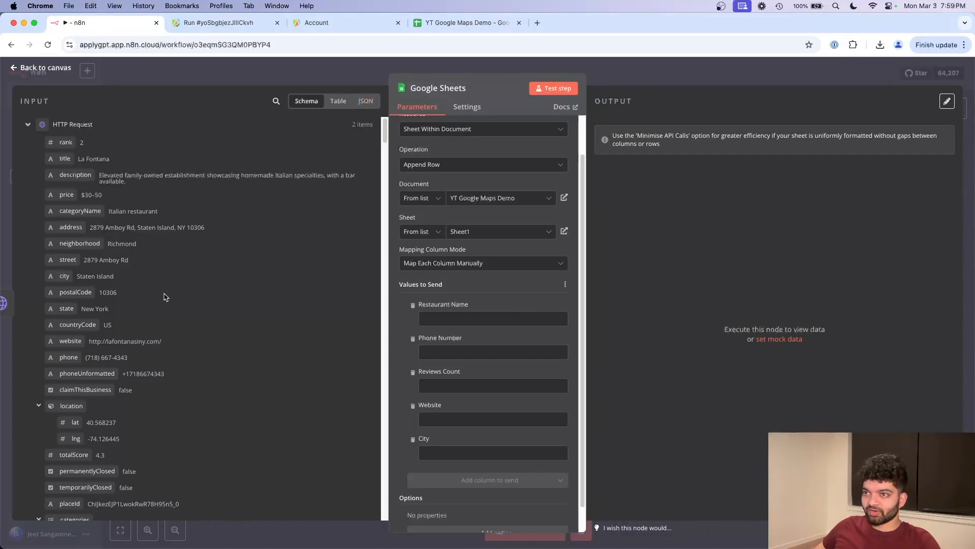
# Map columns to {{ $json.title }}, phoneUnformatted, reviewsCount and website, then run the step
pyautogui.click(493, 318)
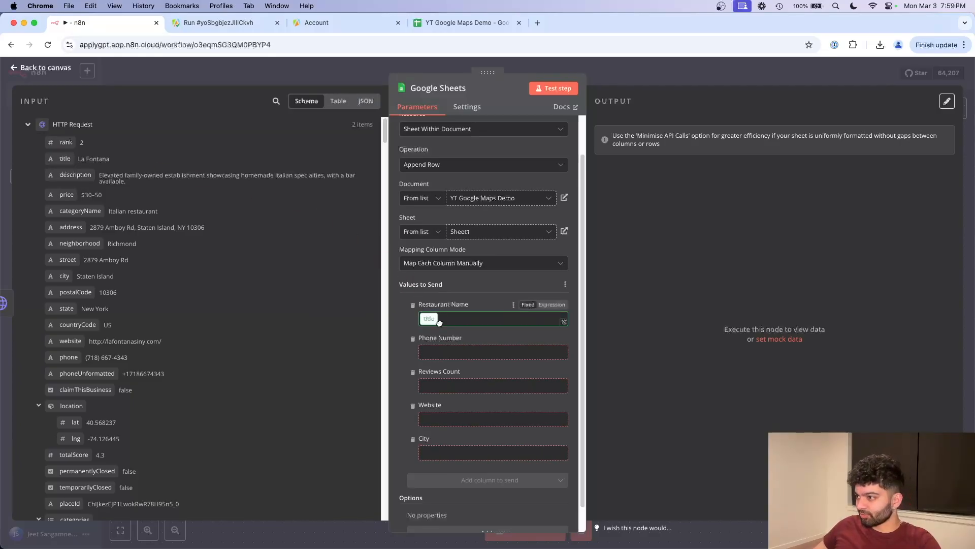
pyautogui.write('{{ $json.title }}')
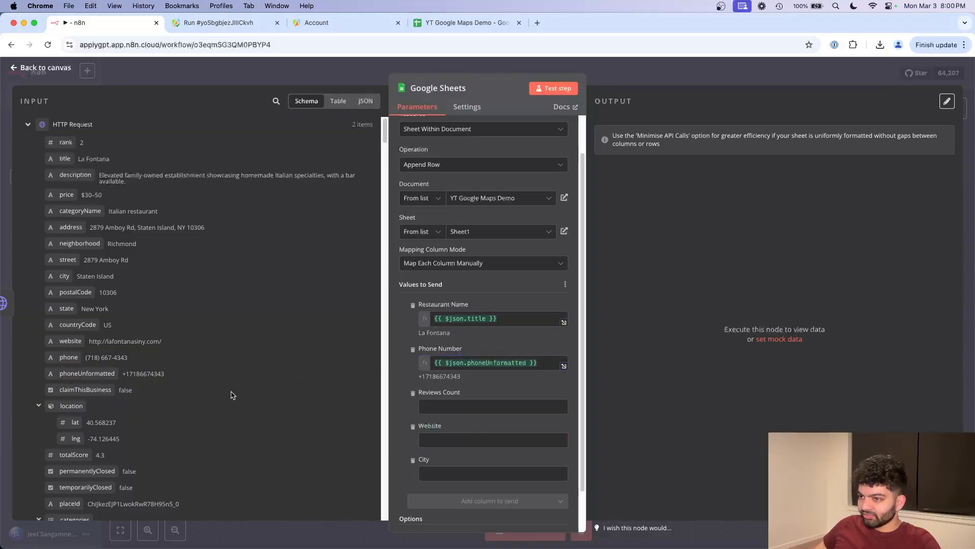
pyautogui.scroll(-3)
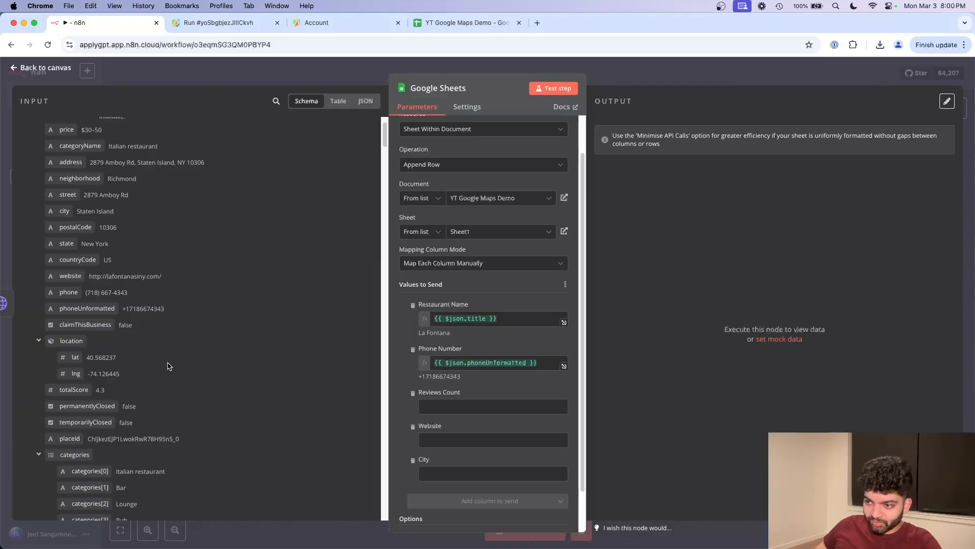
pyautogui.scroll(-3)
pyautogui.write('{{ $json.website }}')
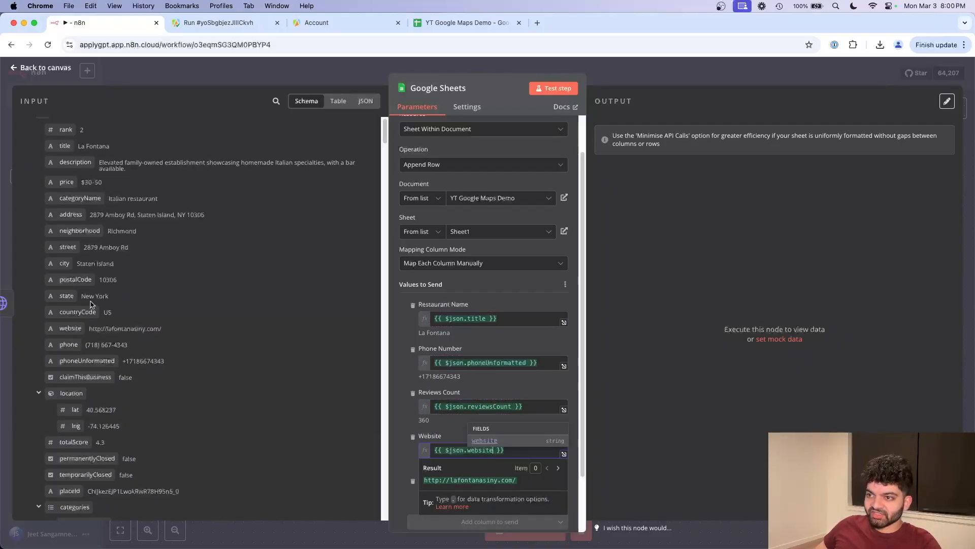
pyautogui.click(489, 521)
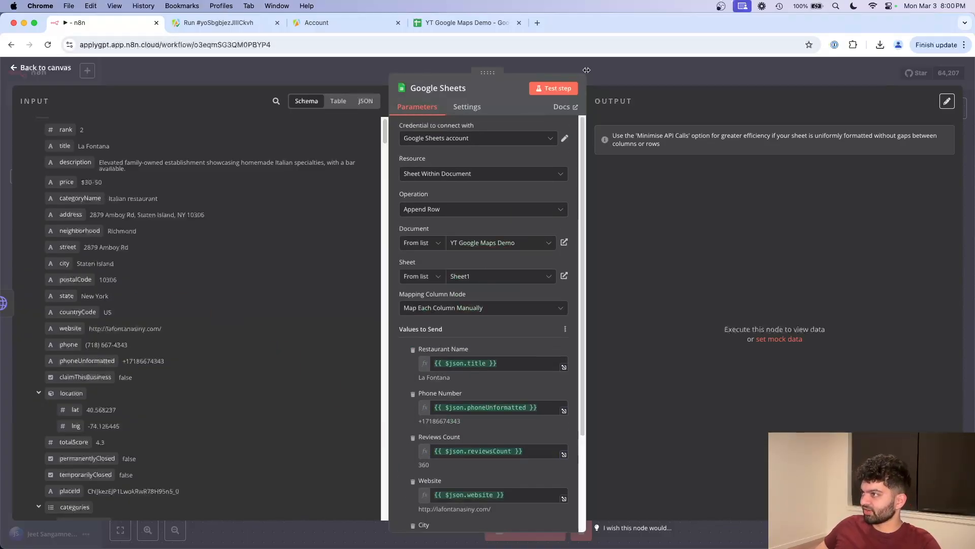
pyautogui.click(552, 88)
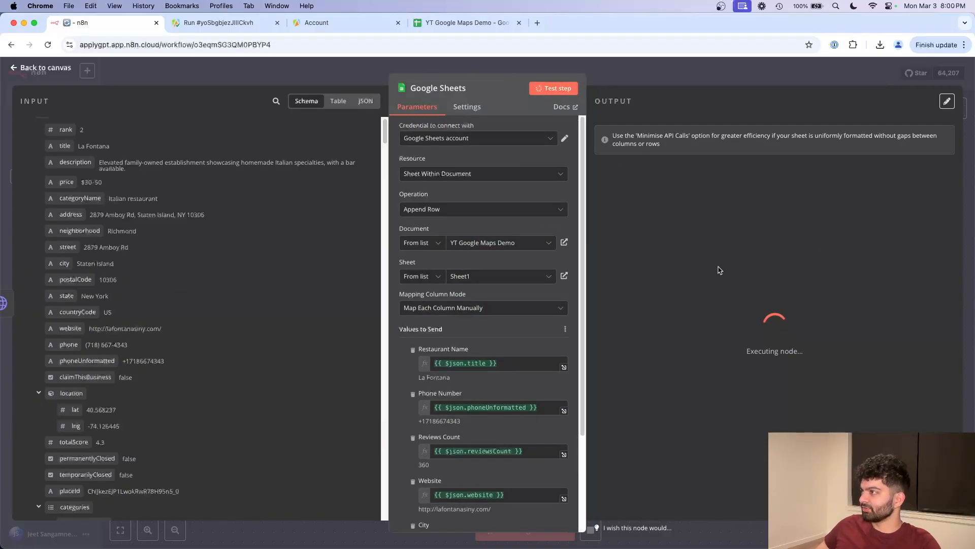
# Compare the appended La Fontana and Trackside Bar & Grill rows with Apify, checking C2
pyautogui.click(463, 22)
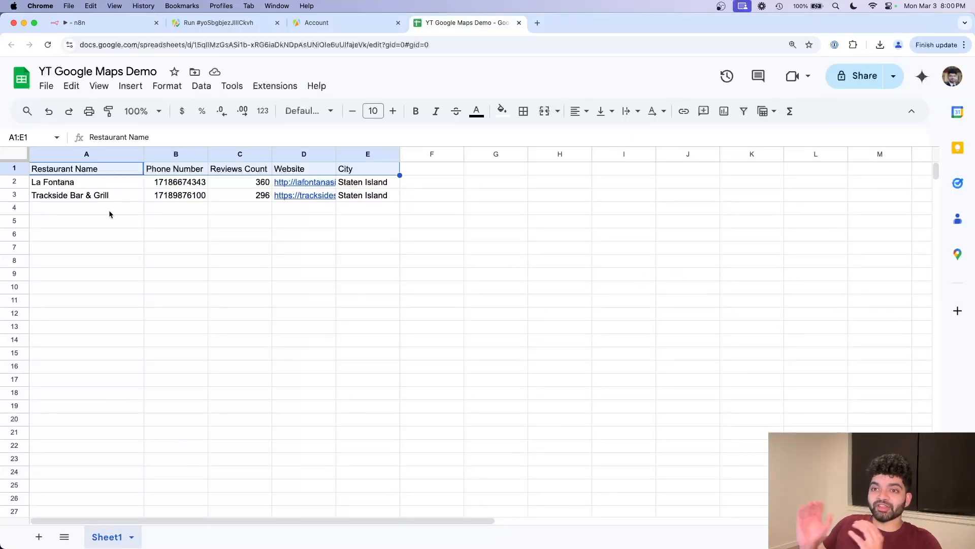
pyautogui.click(217, 22)
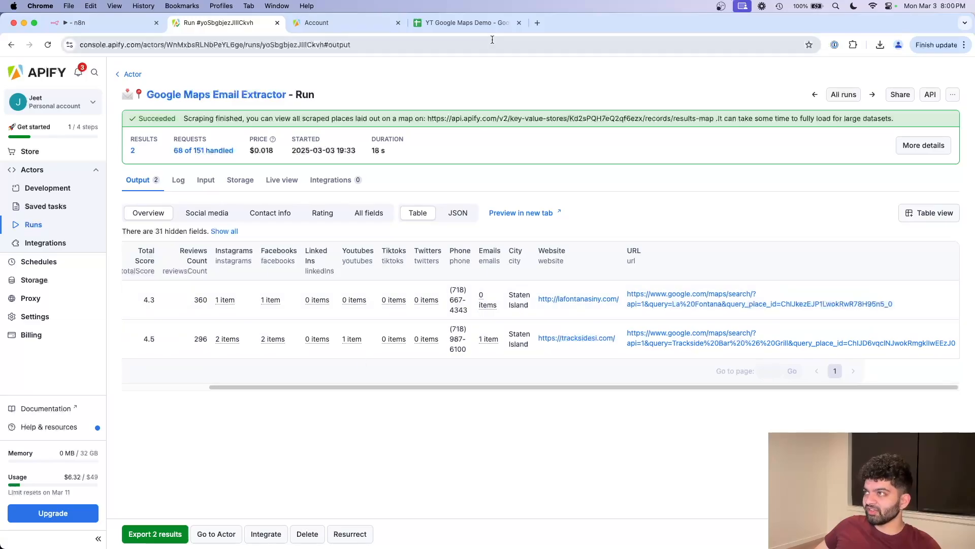
pyautogui.click(466, 23)
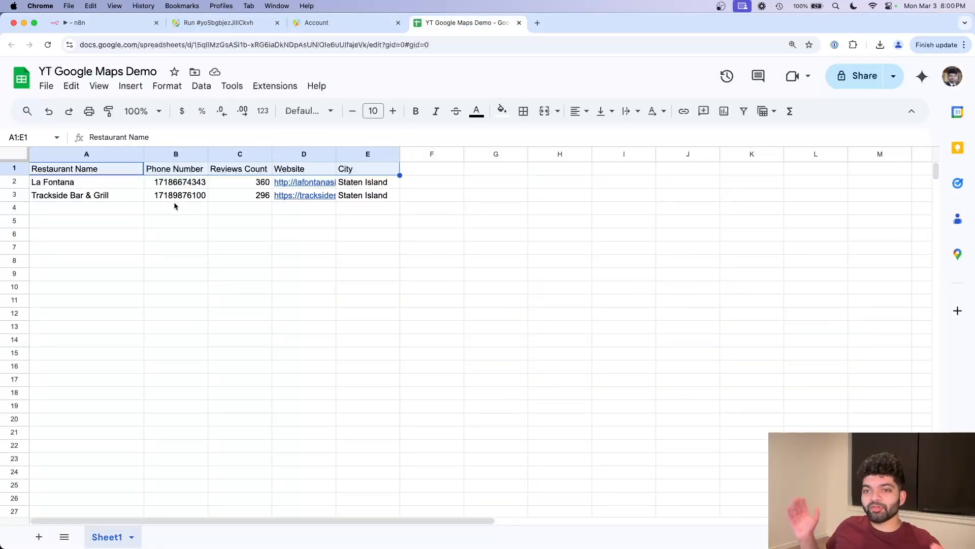
pyautogui.click(240, 182)
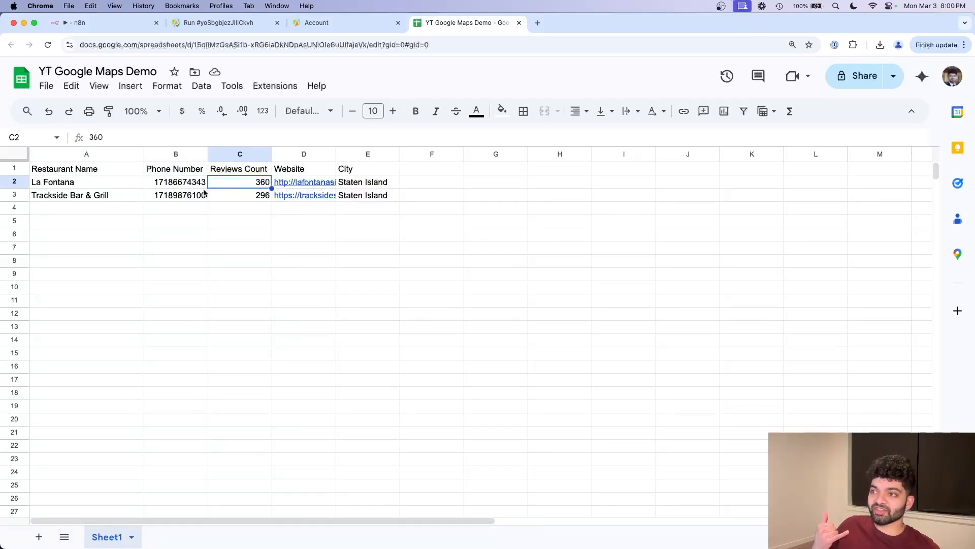
pyautogui.click(106, 23)
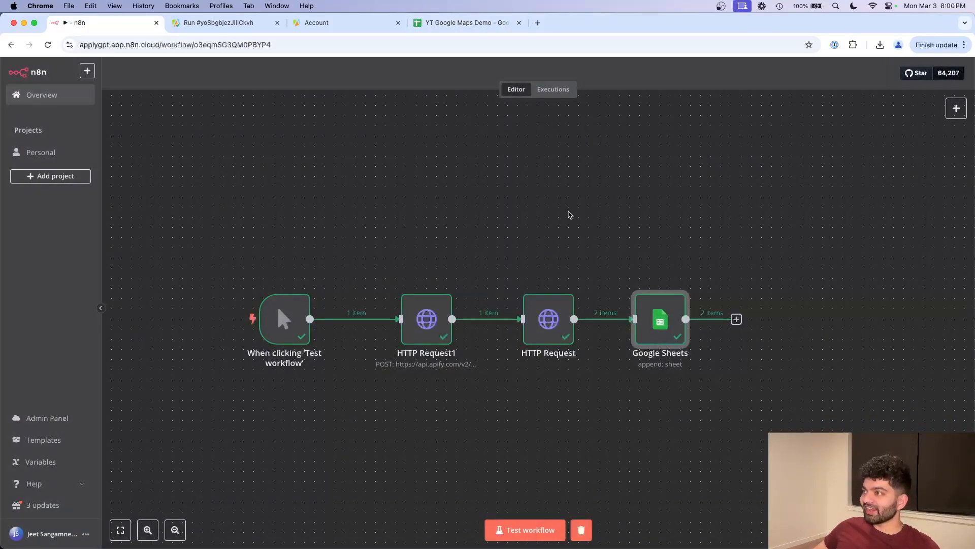
# Return to the YT Google Maps Demo sheet and select the Phone Number column
pyautogui.click(463, 22)
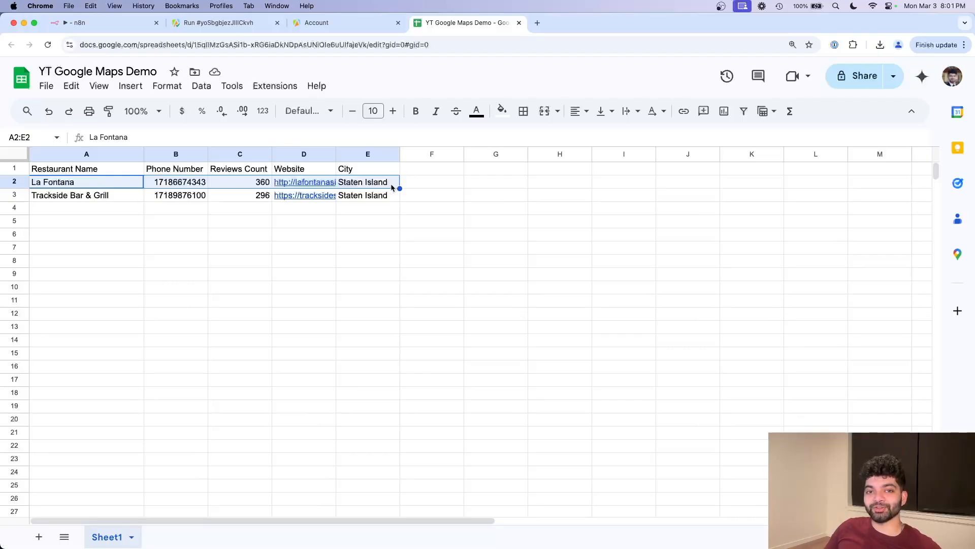
pyautogui.click(175, 169)
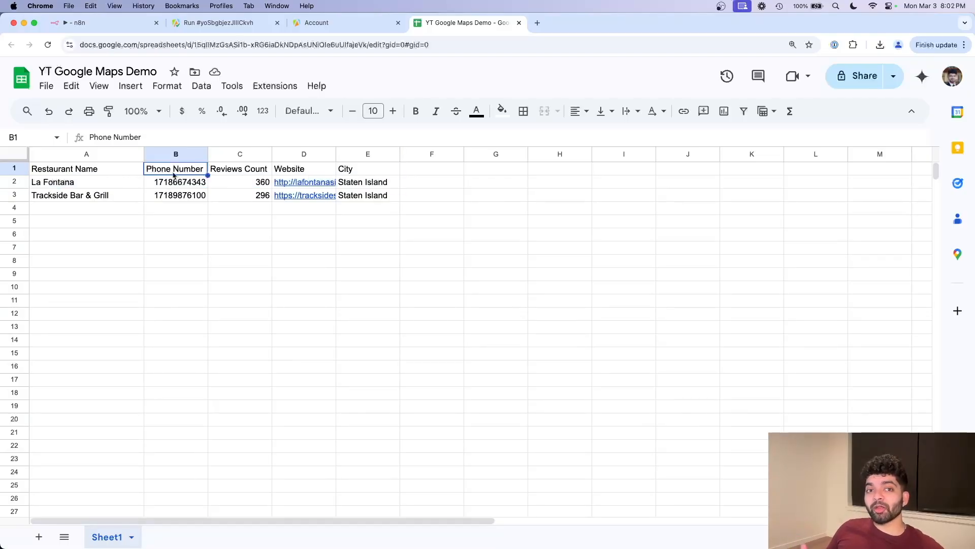